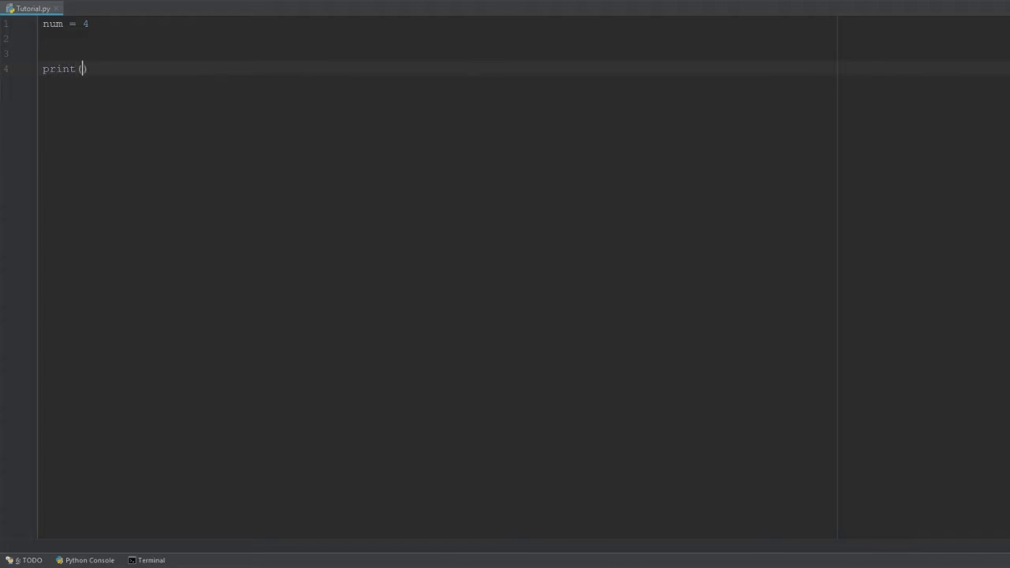
# Complete line 3 as print(type(num)).
pyautogui.write('tr')
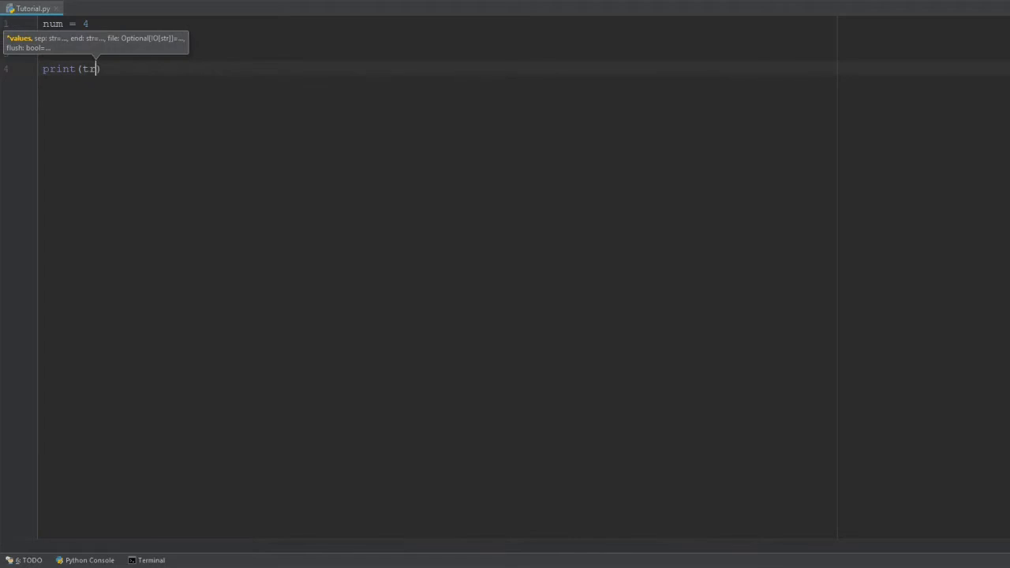
pyautogui.write('ype')
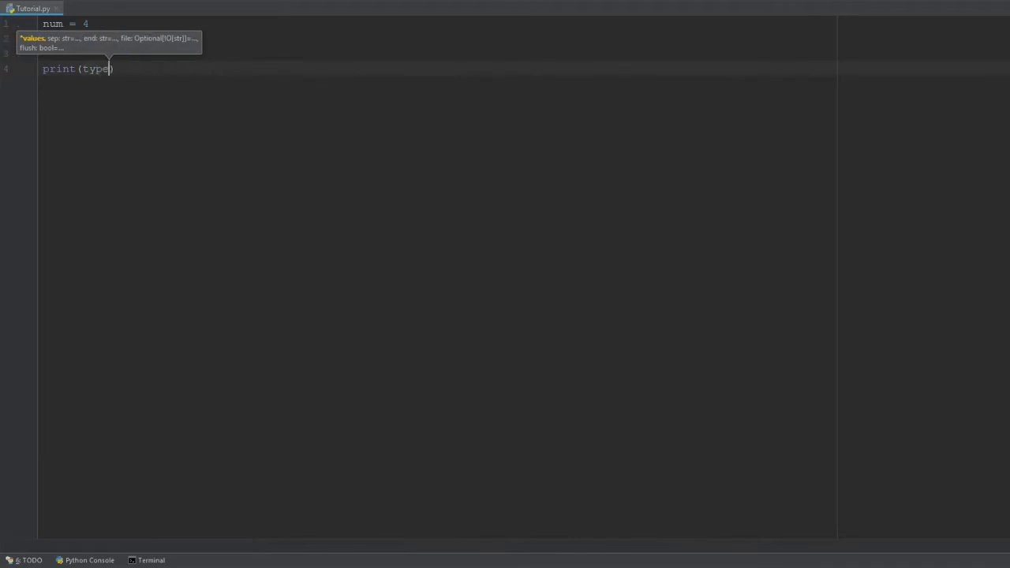
pyautogui.write('(')
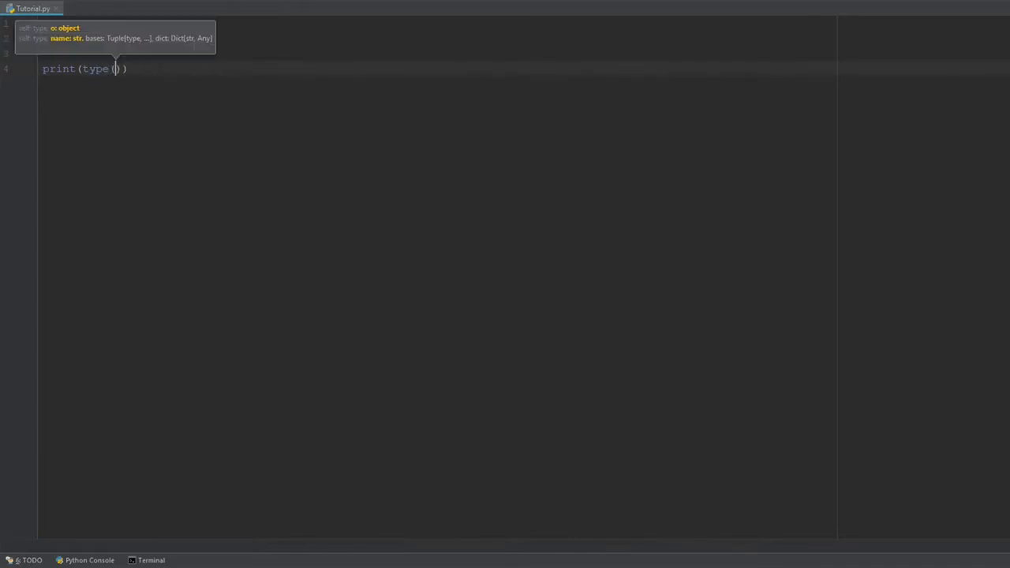
pyautogui.write('num')
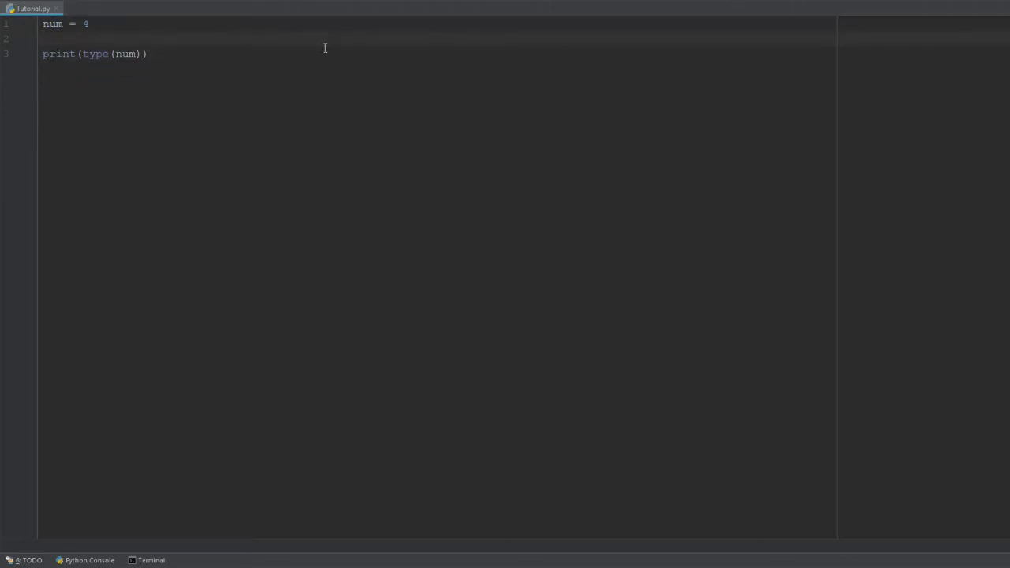
# Run Tutorial.py and select 'int' in the Run output.
pyautogui.press('shift+f10')
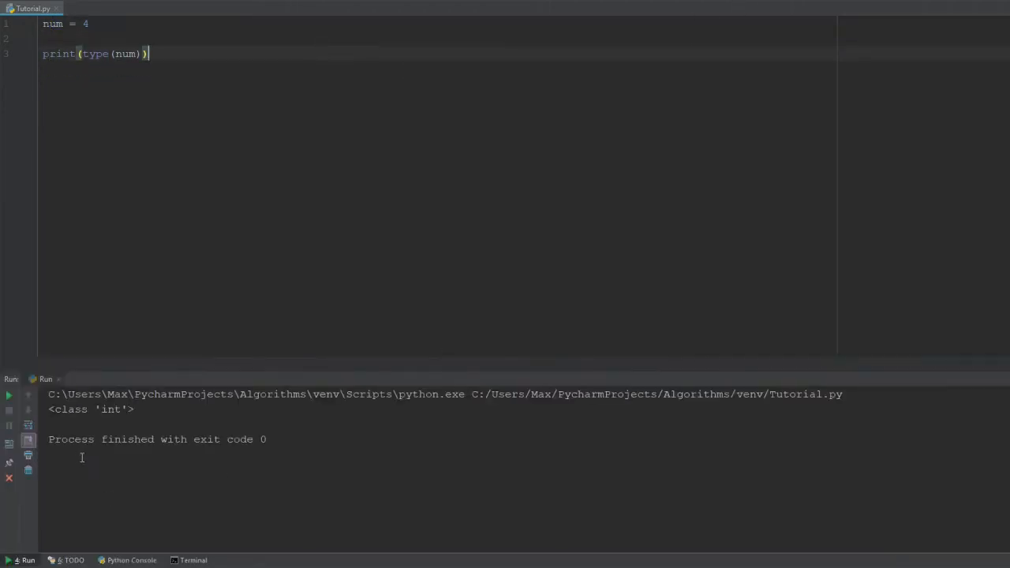
pyautogui.doubleClick(111, 409)
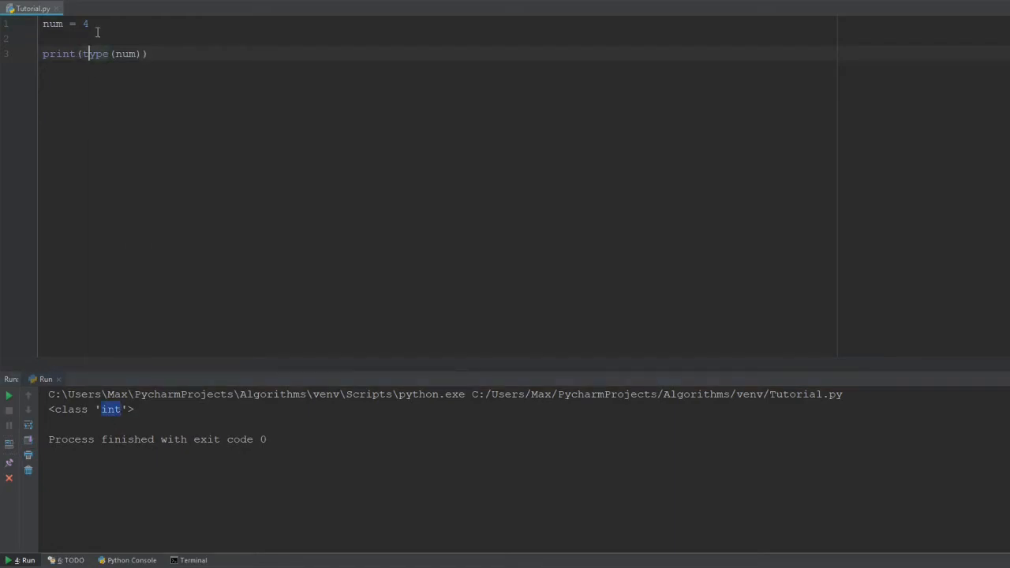
pyautogui.click(89, 23)
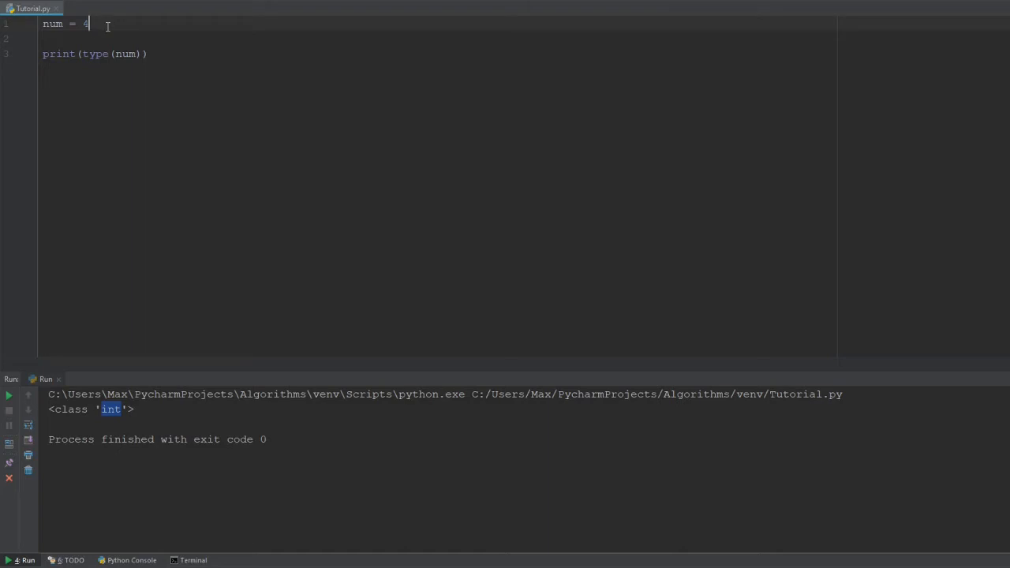
# Change num to 4.56, rerun, and select 'float' in the output.
pyautogui.write('.56')
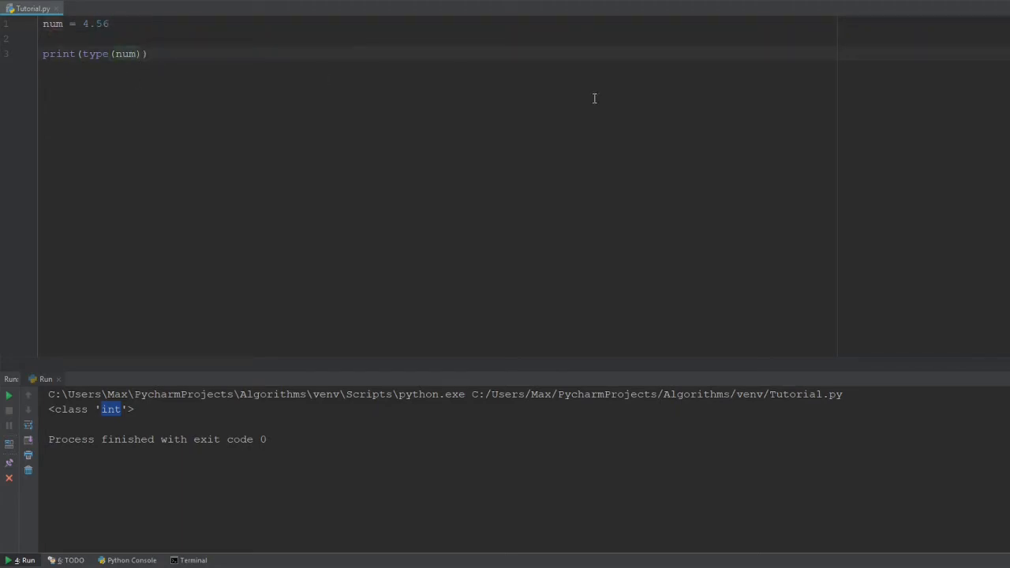
pyautogui.click(9, 394)
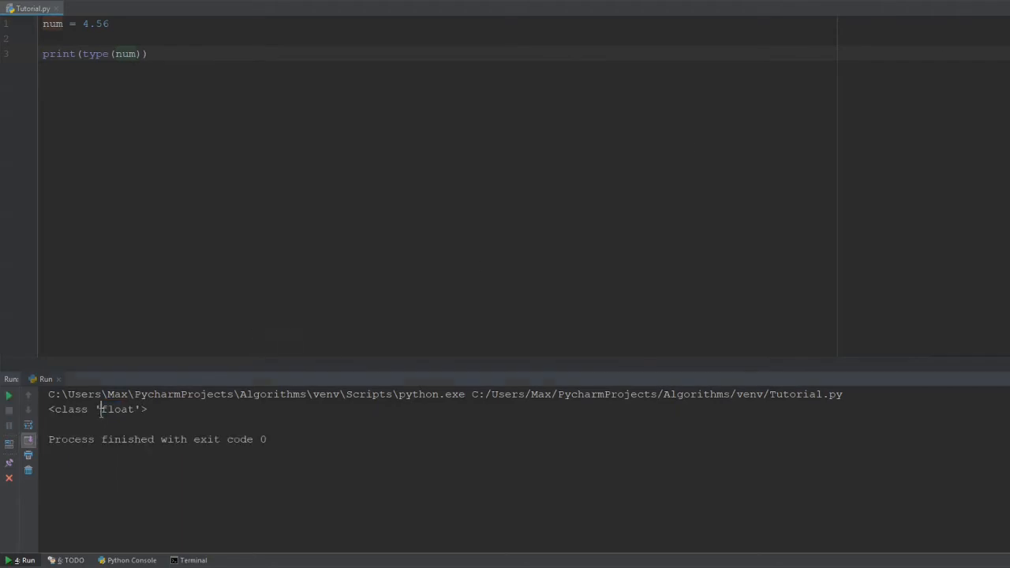
pyautogui.doubleClick(117, 409)
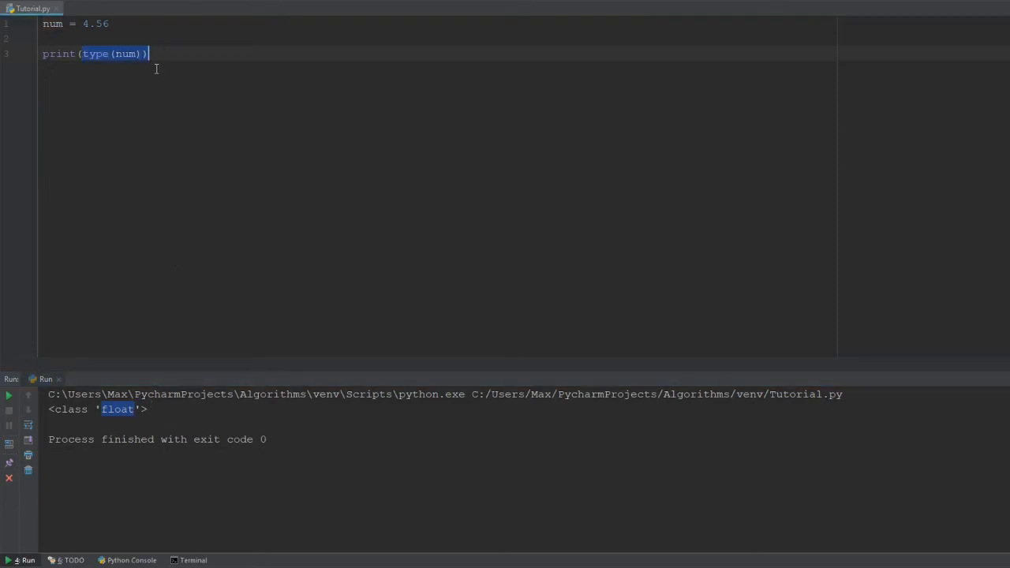
pyautogui.click(82, 54)
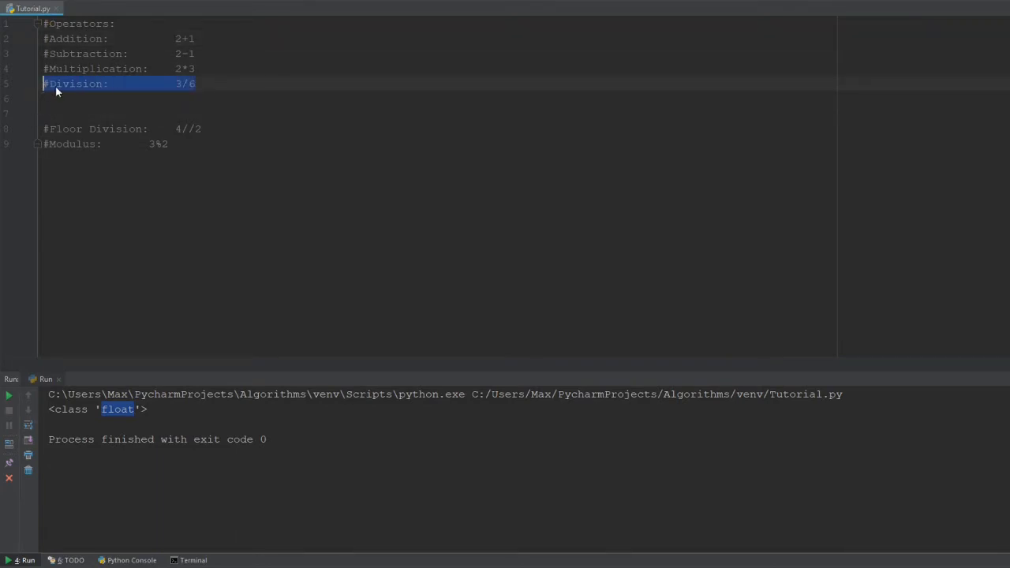
# Add '#Exponent: 3**3' above Division and move to empty line 11.
pyautogui.write('#Exponent:\t\t3**3')
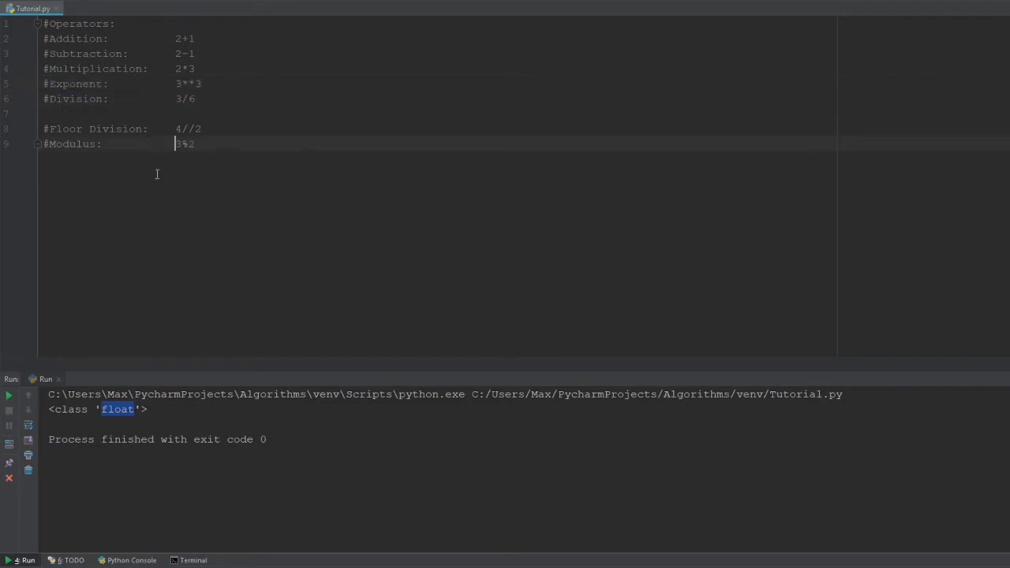
pyautogui.press('enter')
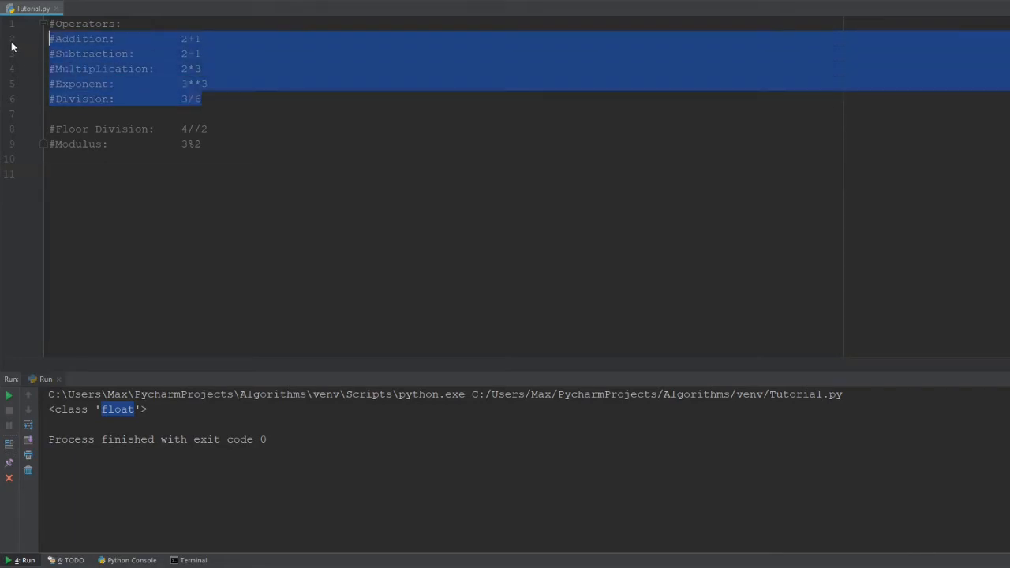
pyautogui.click(227, 113)
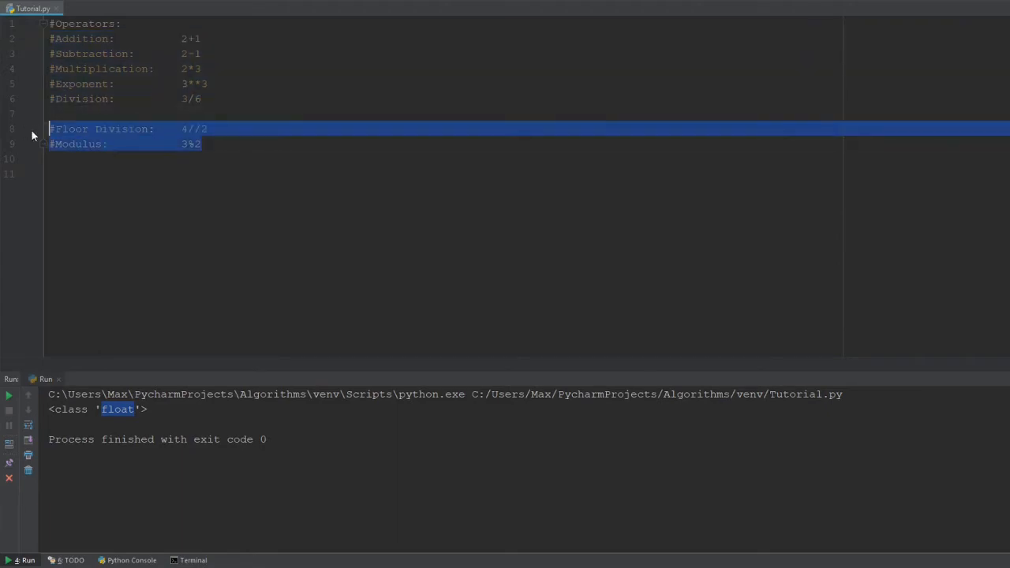
pyautogui.click(268, 173)
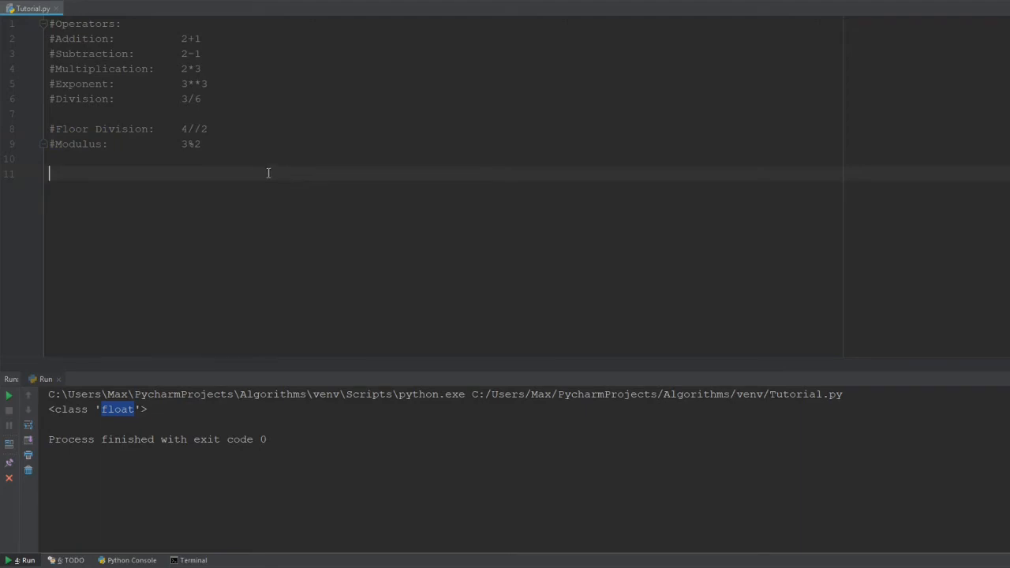
pyautogui.moveTo(217, 144)
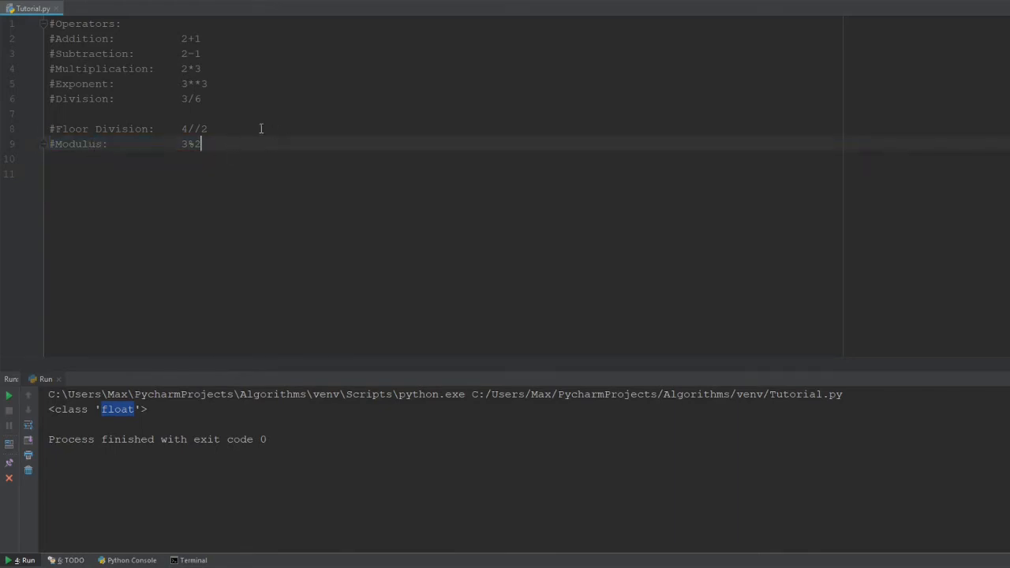
pyautogui.moveTo(310, 202)
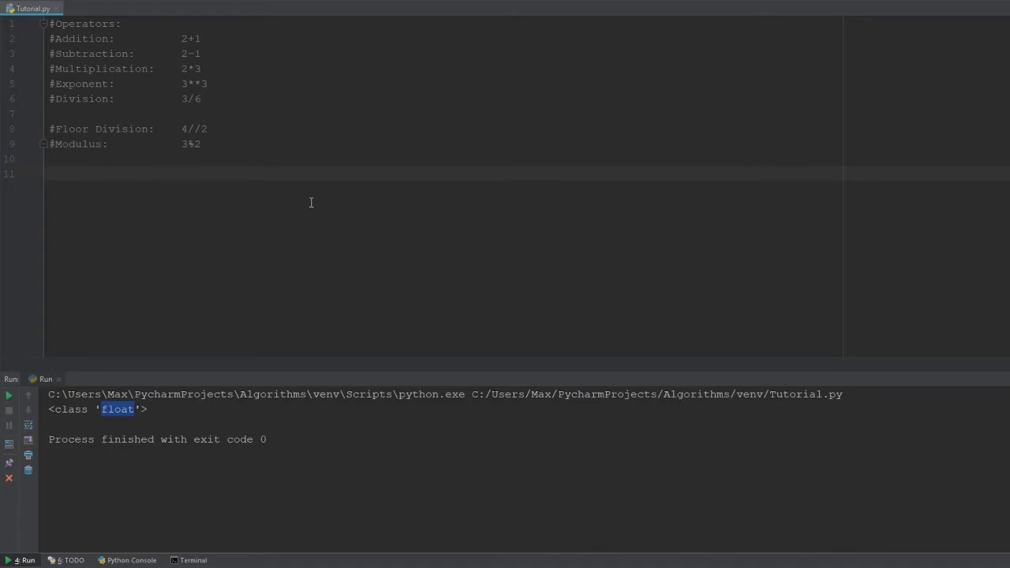
# Write print(3+4) and select the result 7 in the output.
pyautogui.write('E')
pyautogui.write('print(')
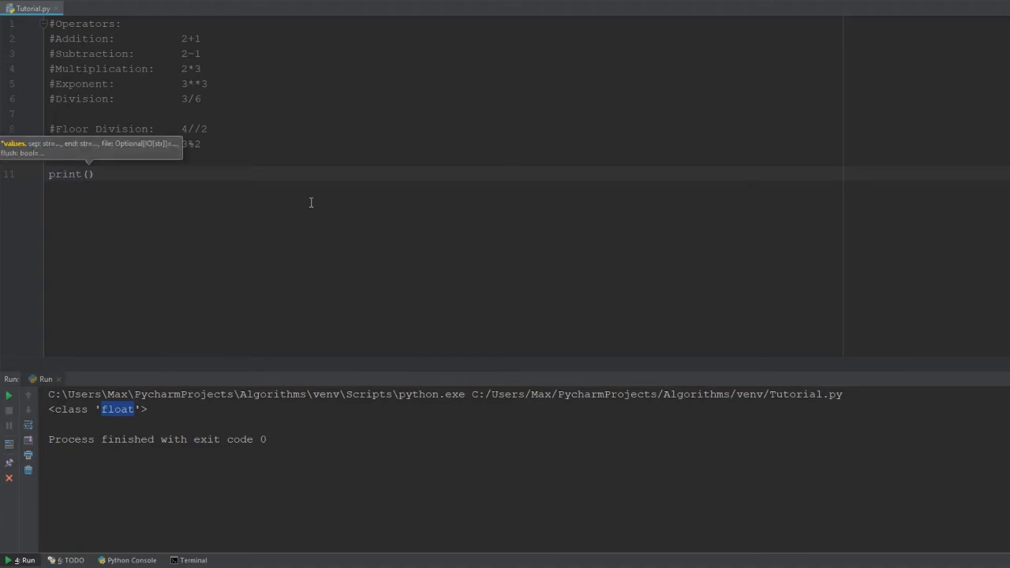
pyautogui.write('3')
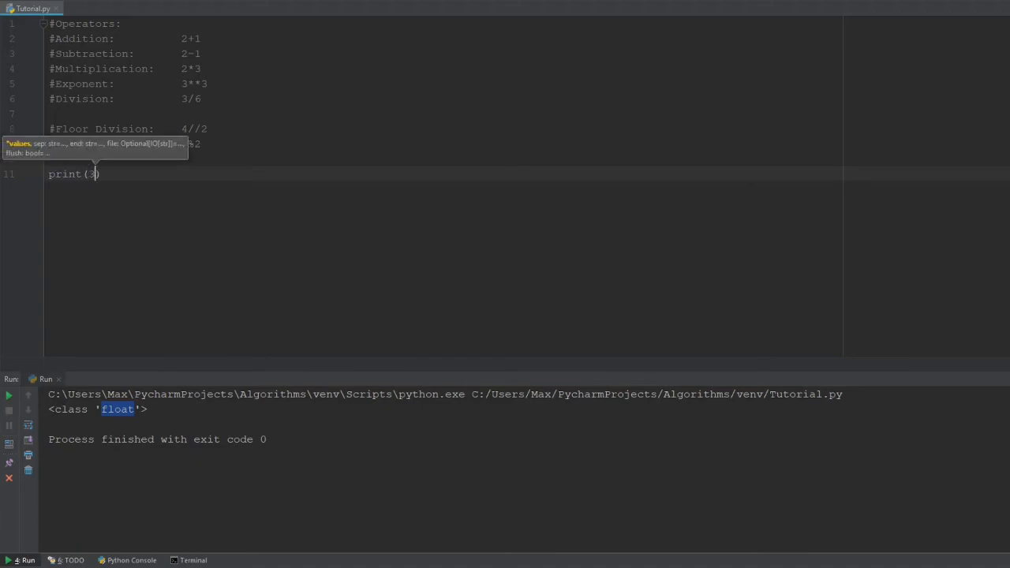
pyautogui.write('+4')
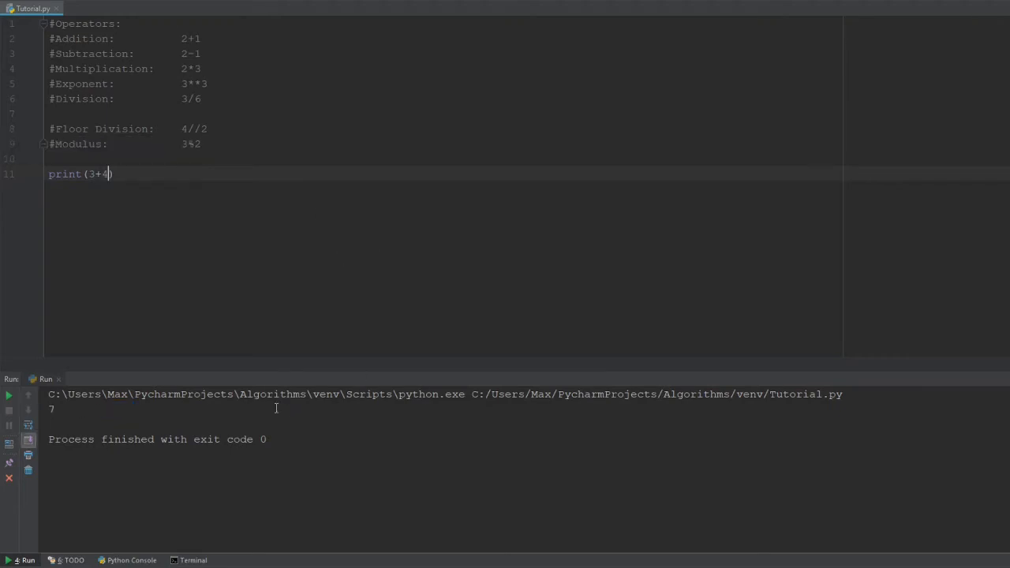
pyautogui.click(51, 408)
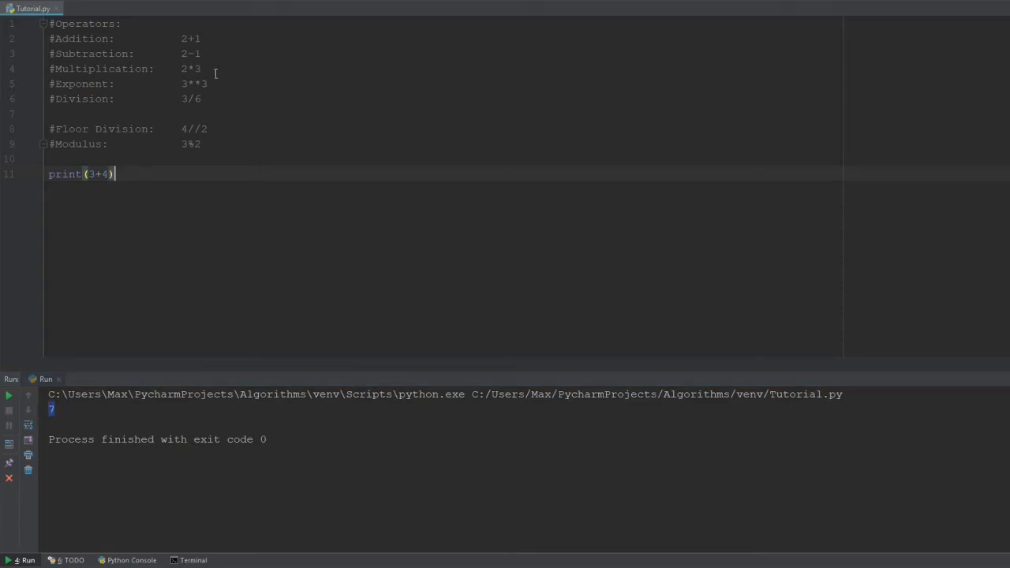
# Replace the print expression with 2-1, then with 2*3.
pyautogui.doubleClick(190, 52)
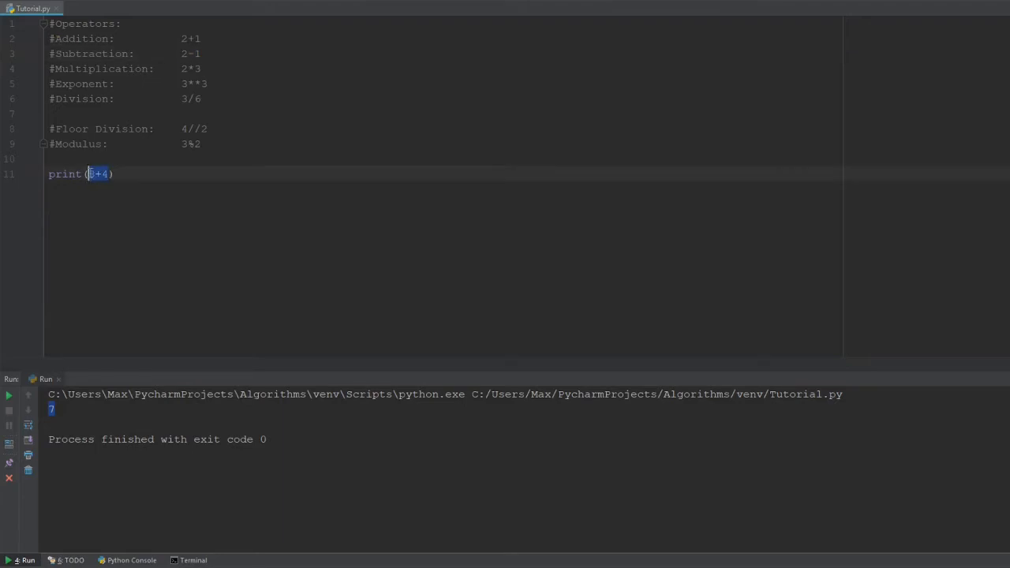
pyautogui.write('2-1')
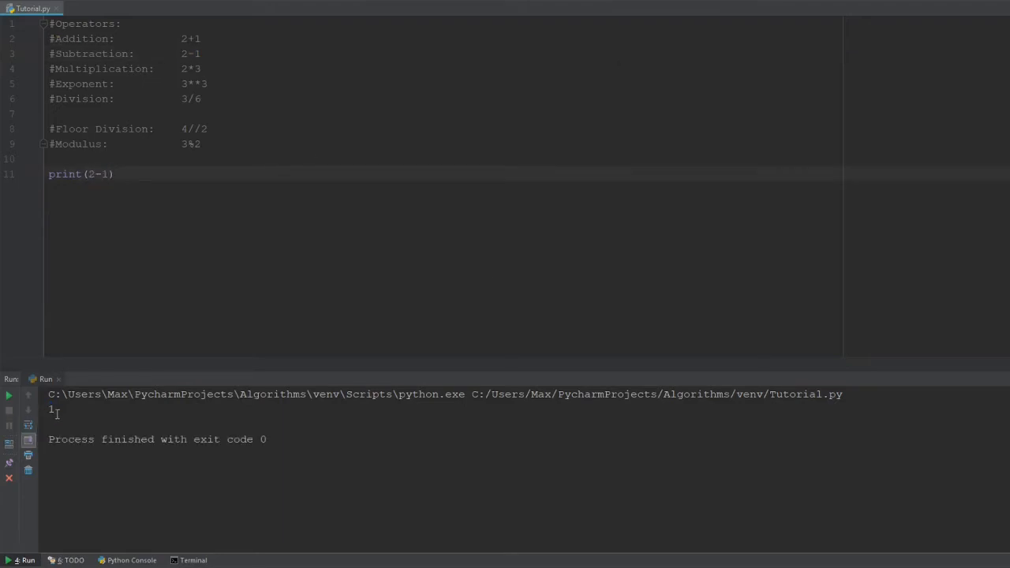
pyautogui.doubleClick(190, 69)
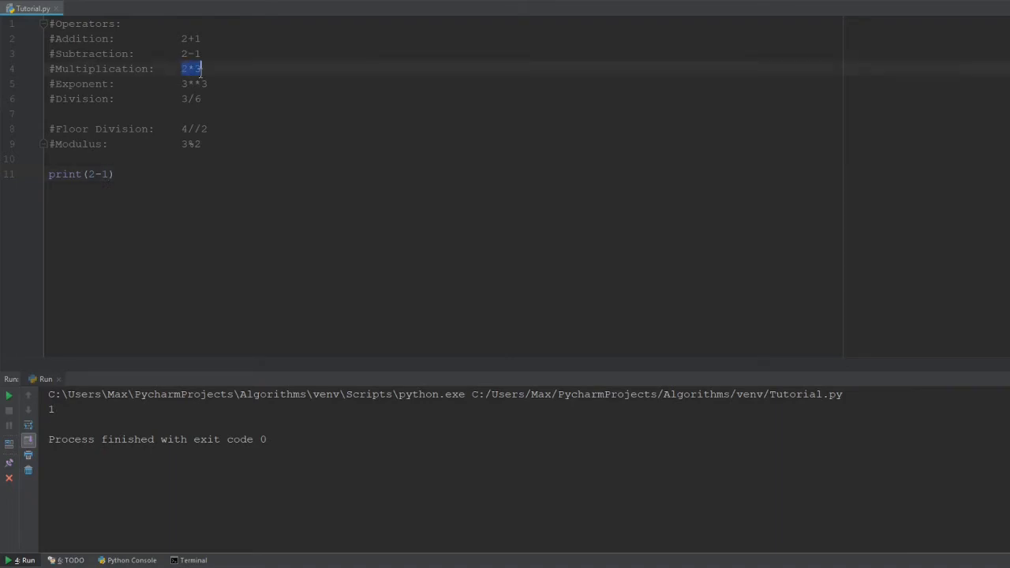
pyautogui.click(94, 175)
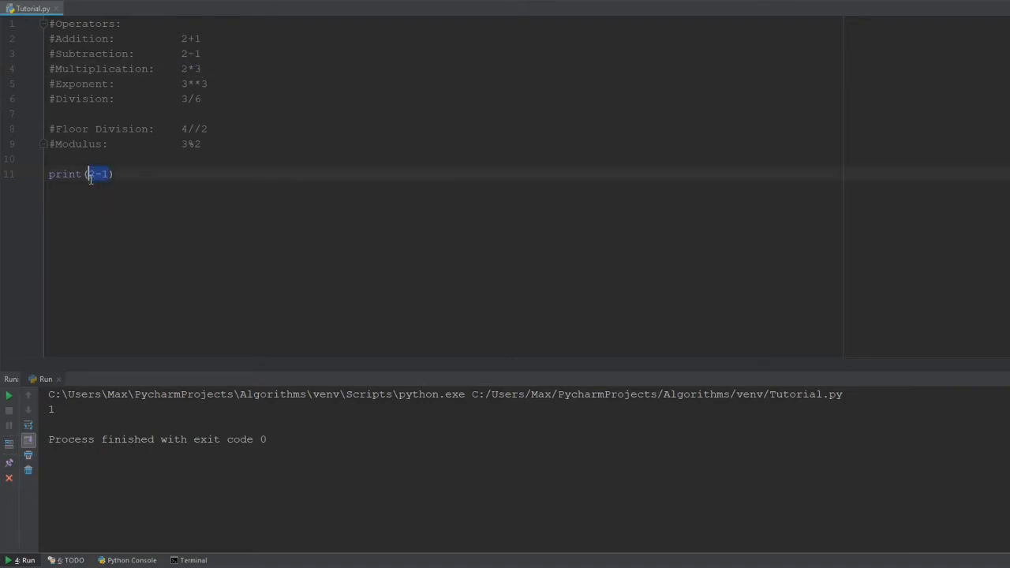
pyautogui.write('2*3')
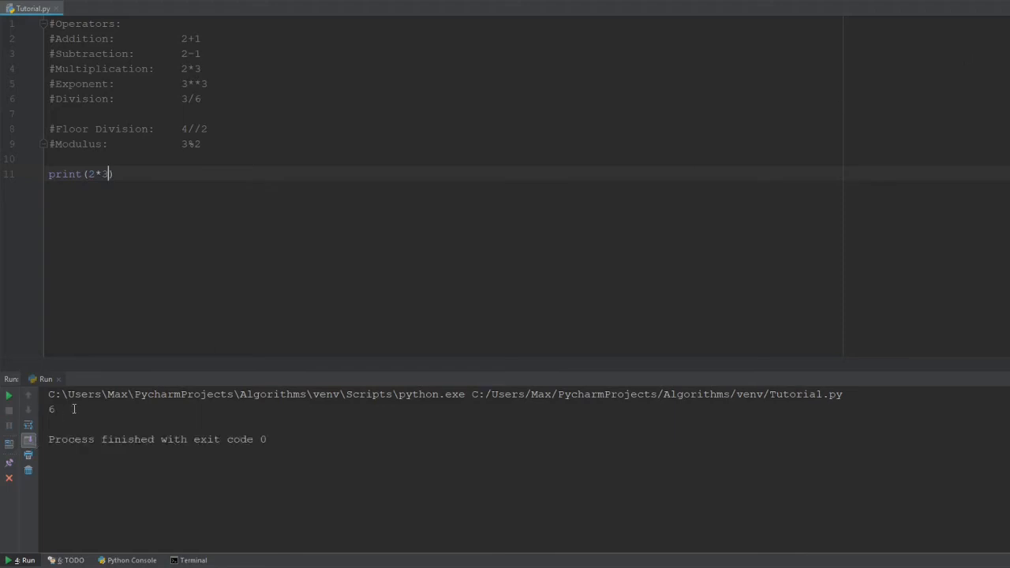
# Select the 3**3 exponent example and its output 27.
pyautogui.click(208, 83)
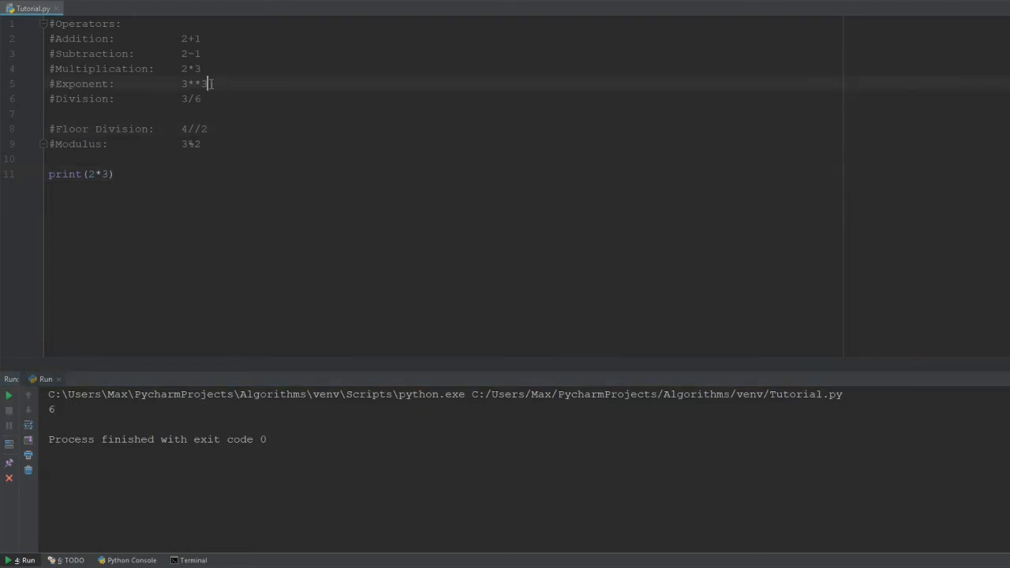
pyautogui.doubleClick(193, 83)
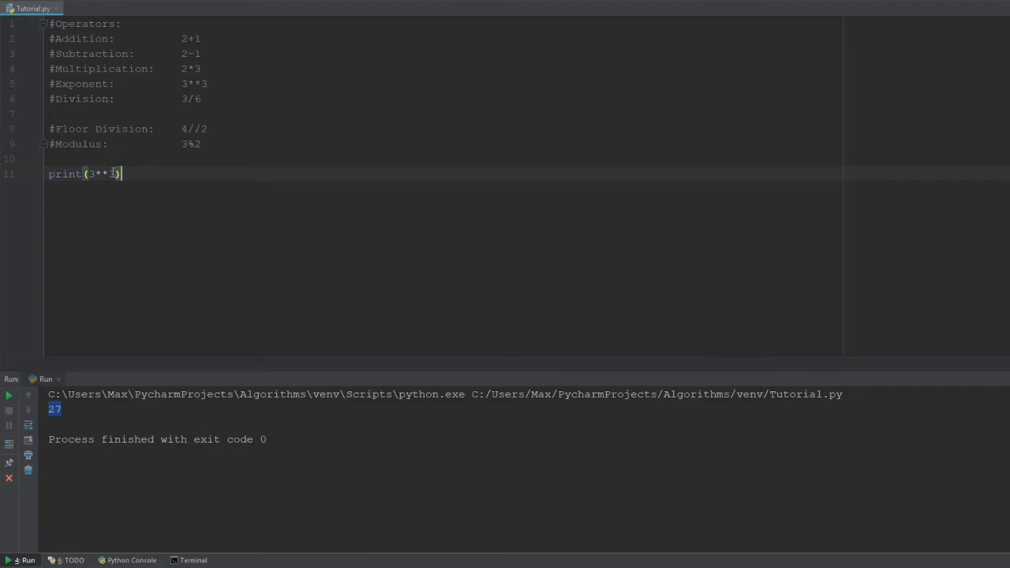
pyautogui.doubleClick(101, 174)
pyautogui.write('/')
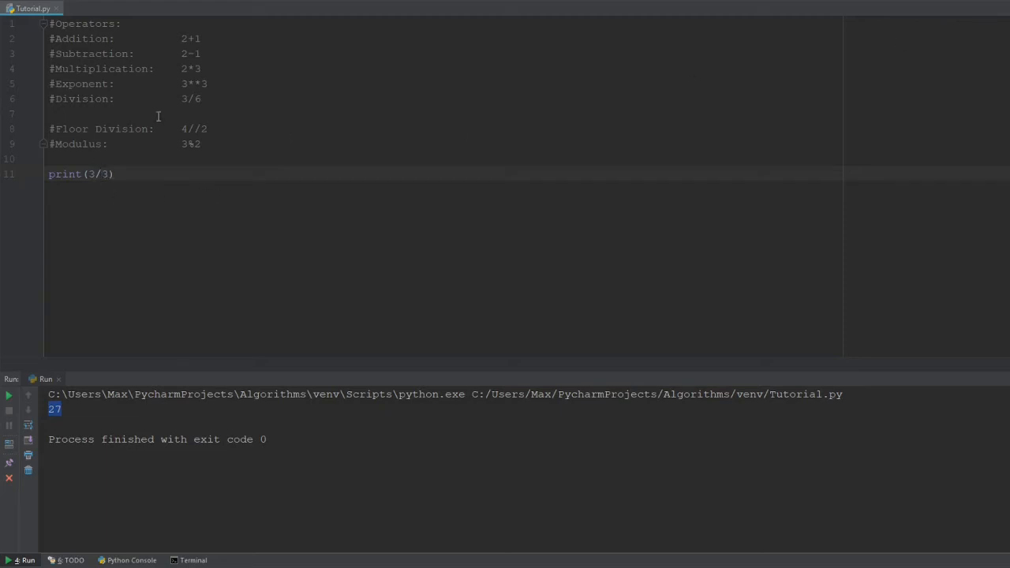
# Change the division to 3/6 (0.5), then to floor division 3//6 (0).
pyautogui.press('BackSpace')
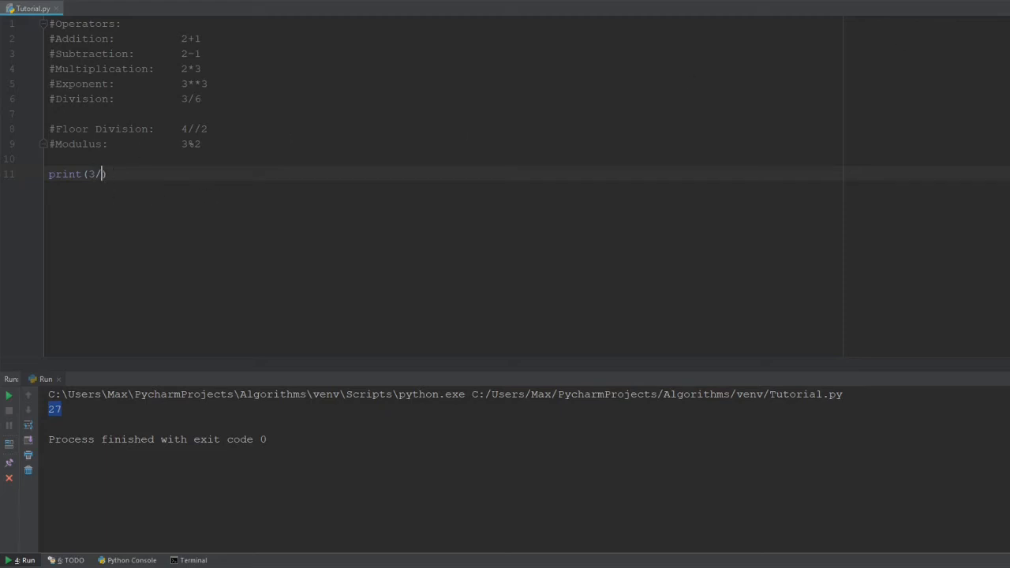
pyautogui.write('6')
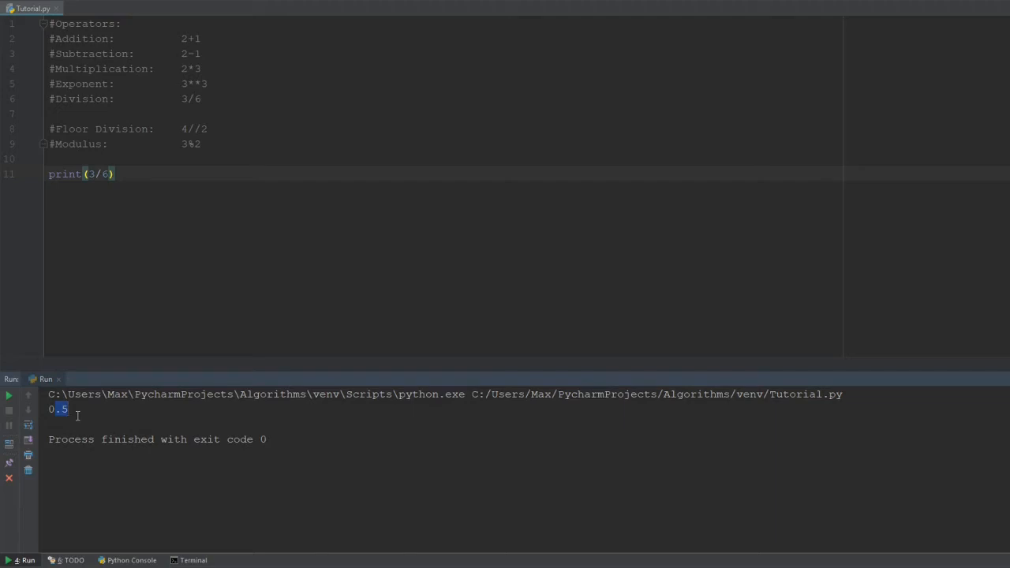
pyautogui.moveTo(150, 127)
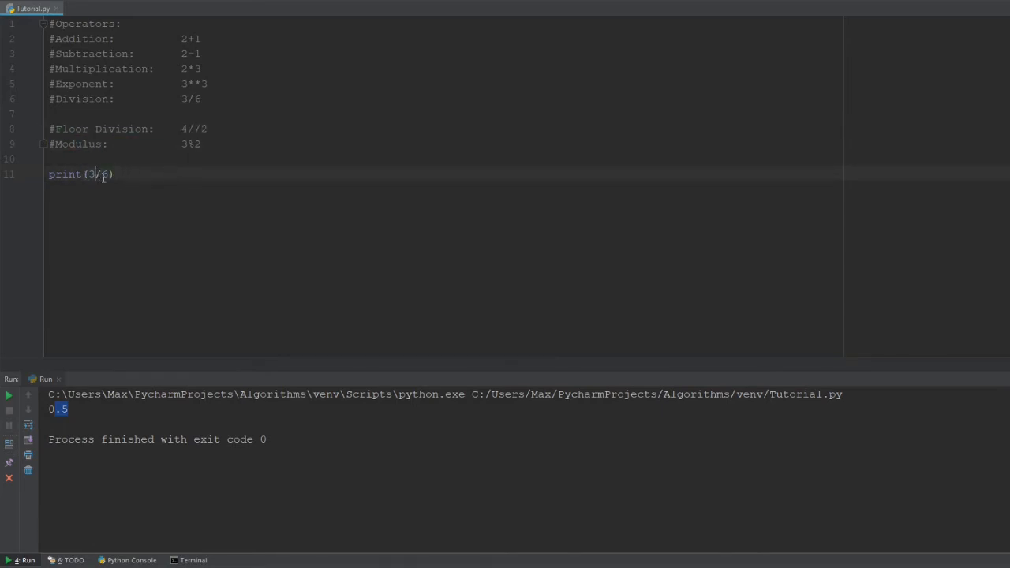
pyautogui.write('/')
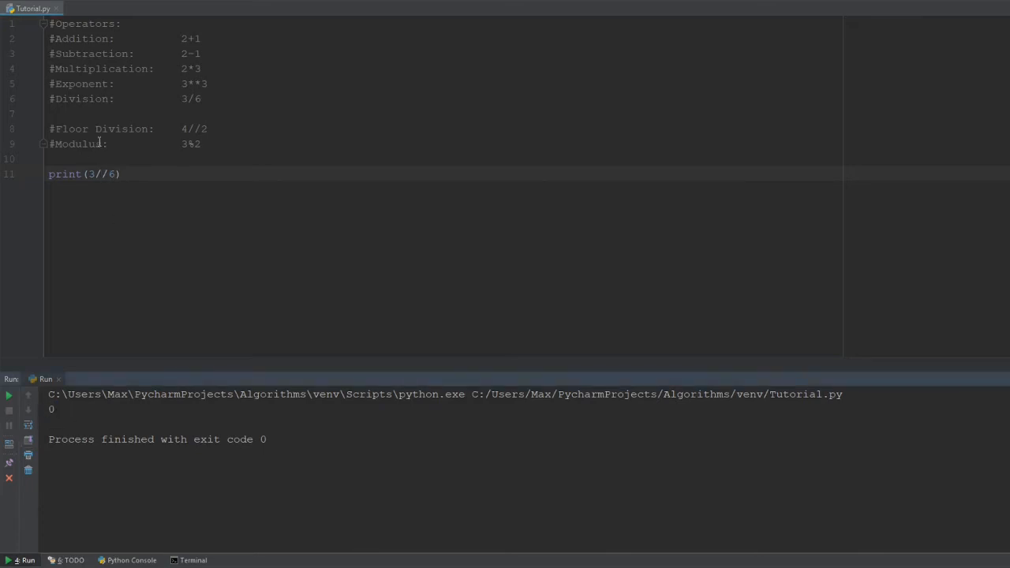
pyautogui.doubleClick(101, 129)
pyautogui.write('1')
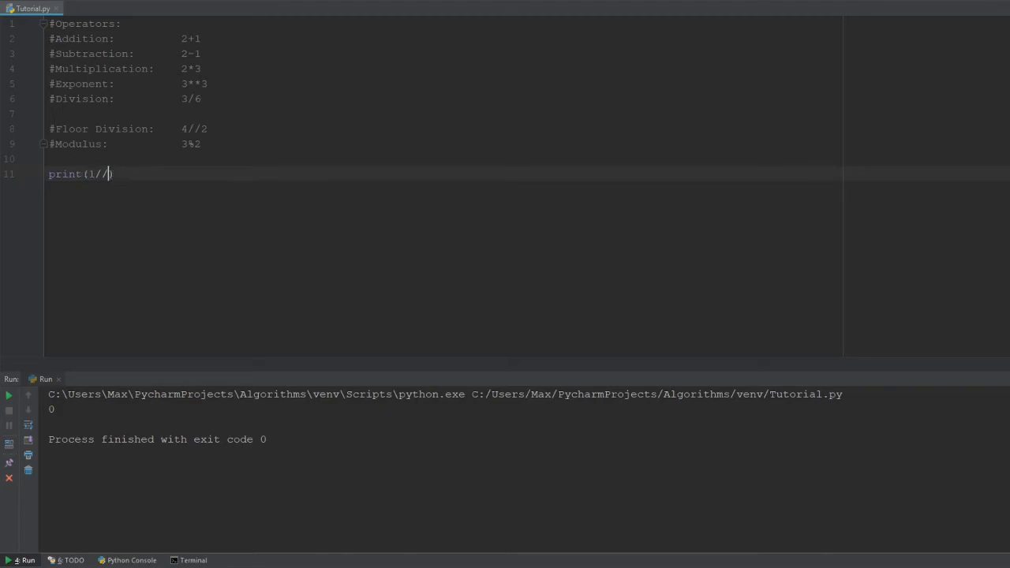
# Run 1//4, then remove one slash so print(1/4) outputs 0.25.
pyautogui.write('4')
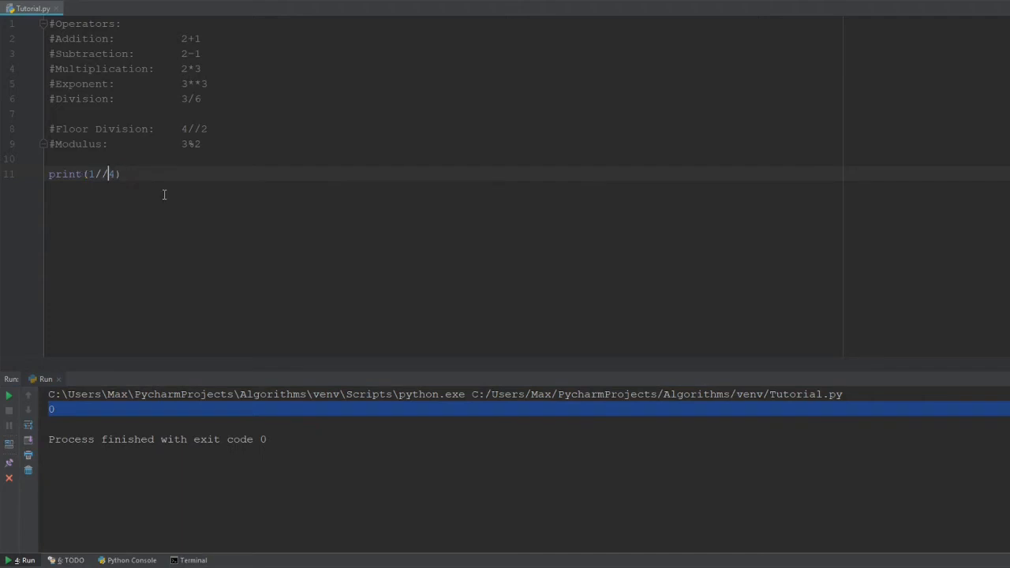
pyautogui.press('Backspace')
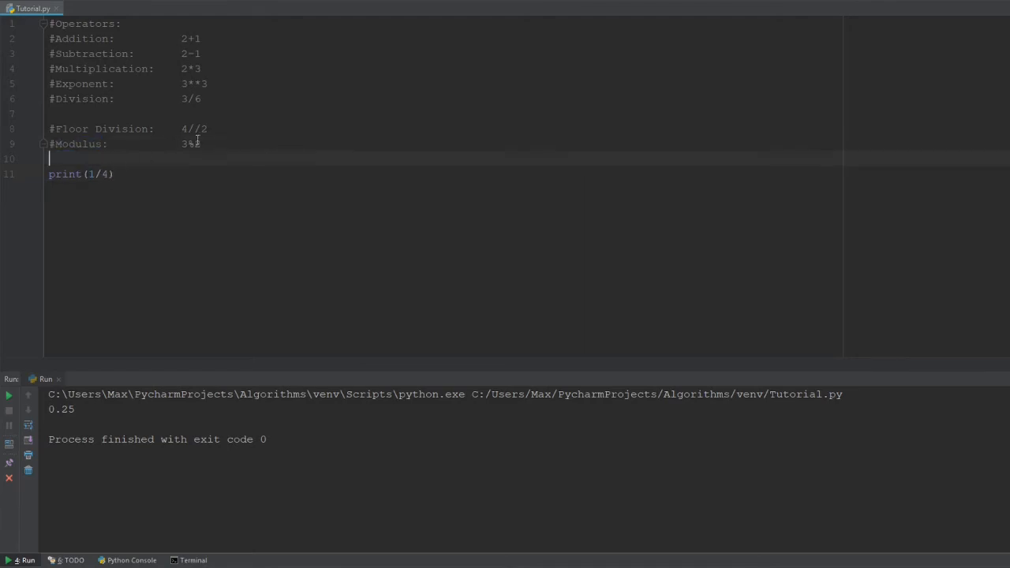
# Replace the expression with 3%2 giving 1, then 4%2 giving 0.
pyautogui.doubleClick(190, 143)
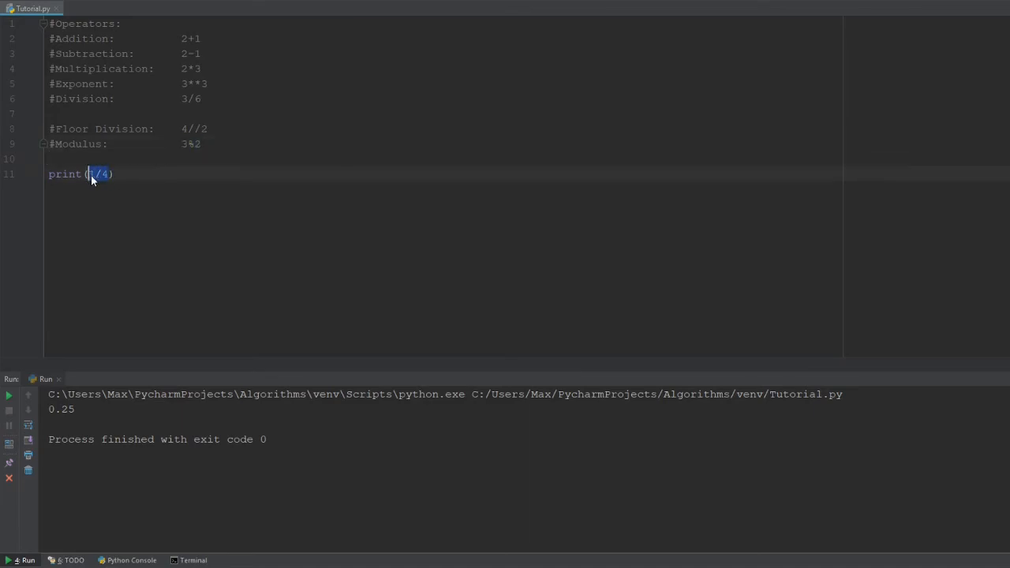
pyautogui.write('3%2')
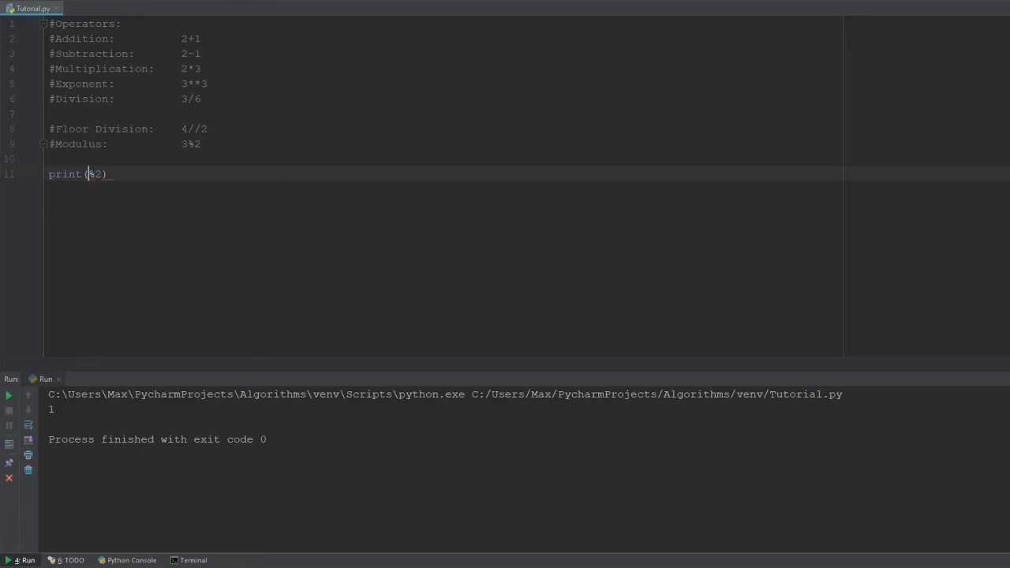
pyautogui.write('4')
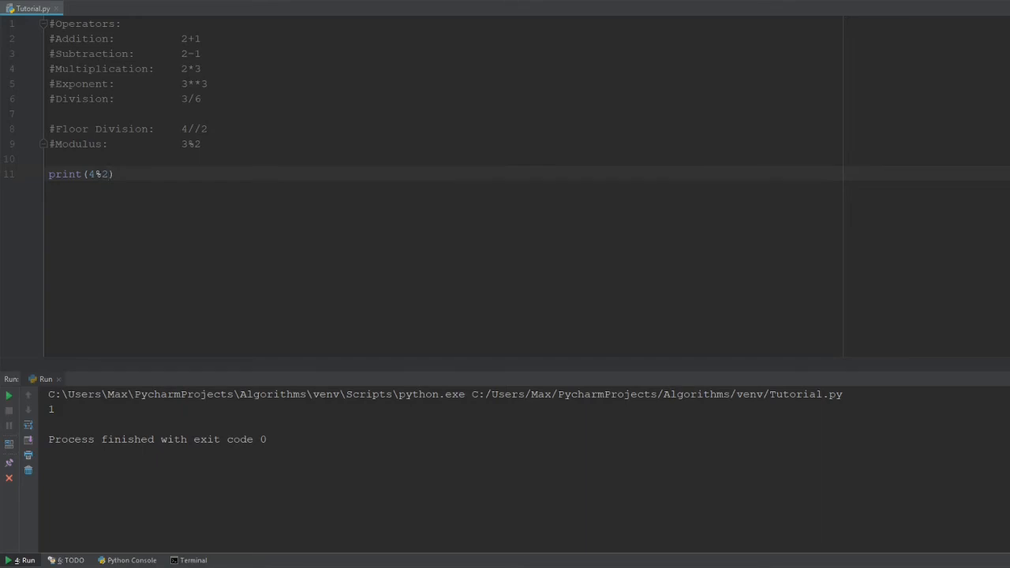
pyautogui.moveTo(172, 182)
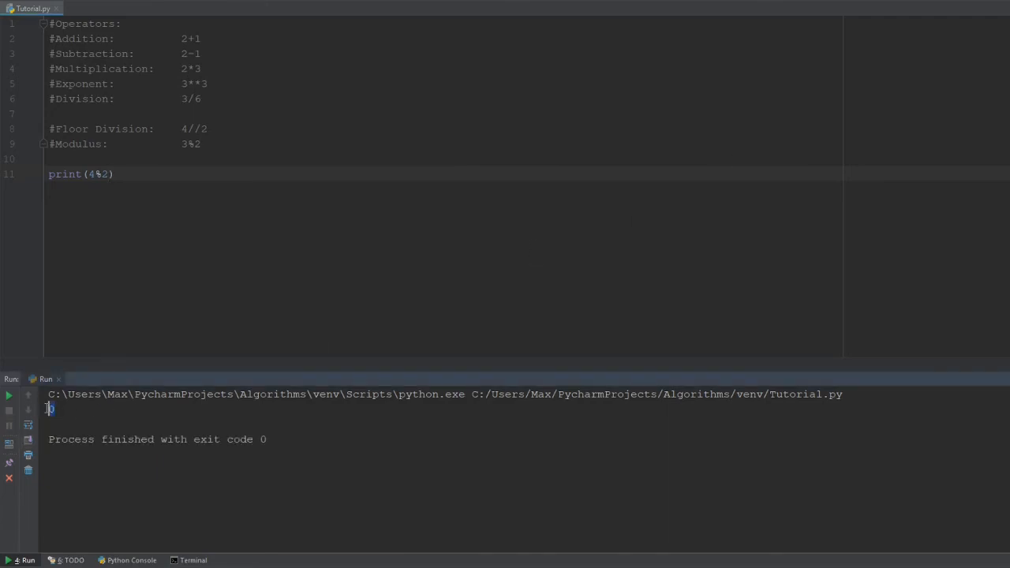
pyautogui.click(189, 174)
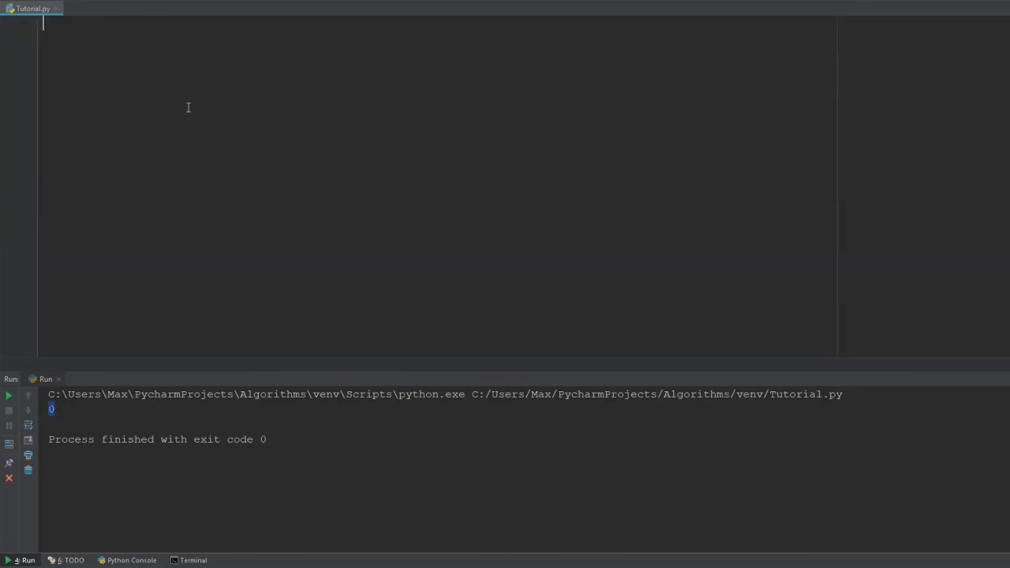
pyautogui.moveTo(215, 128)
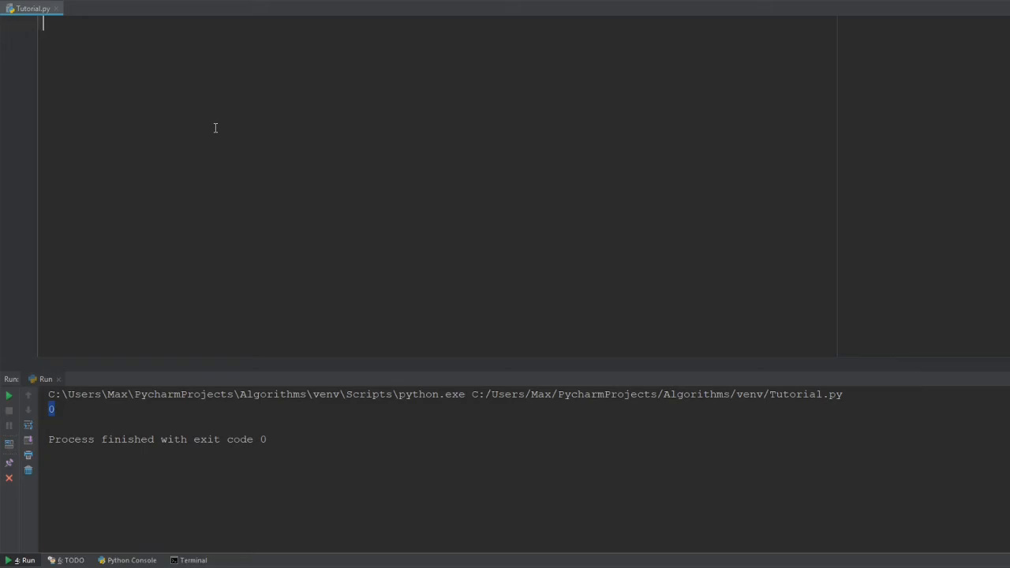
pyautogui.moveTo(139, 108)
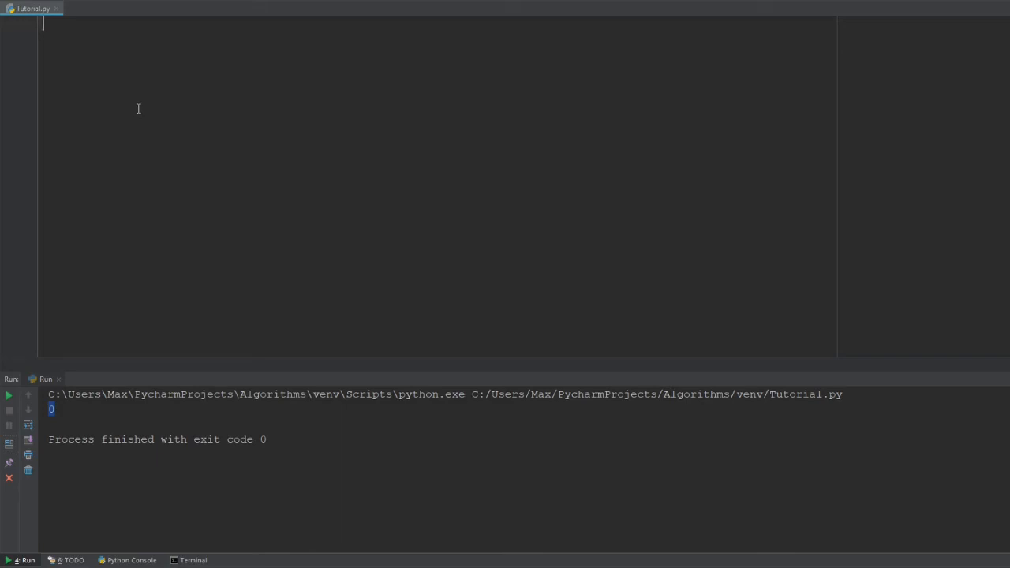
# Type print("First number:") followed by num1 = input().
pyautogui.write('Pri')
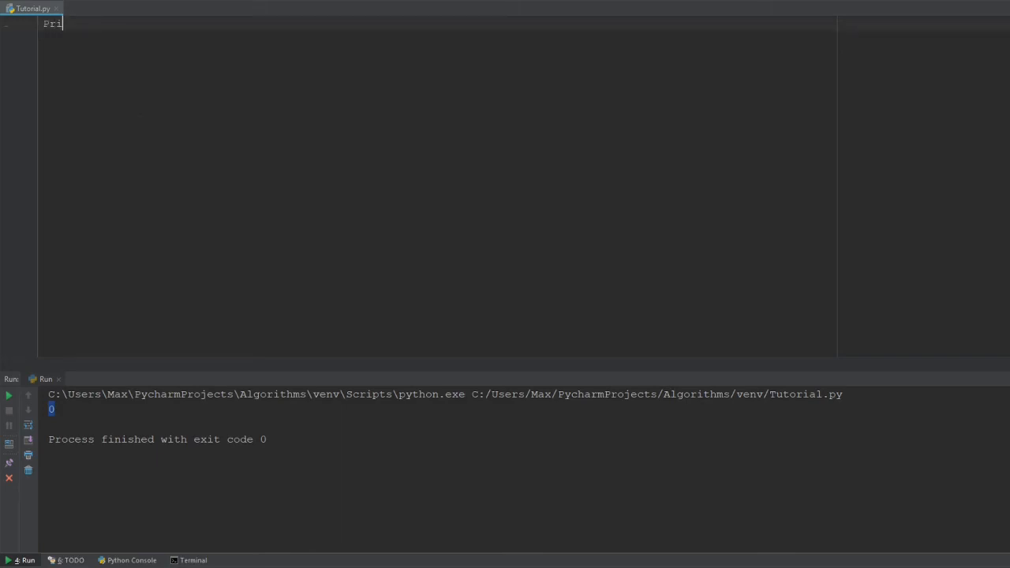
pyautogui.write('nt(')
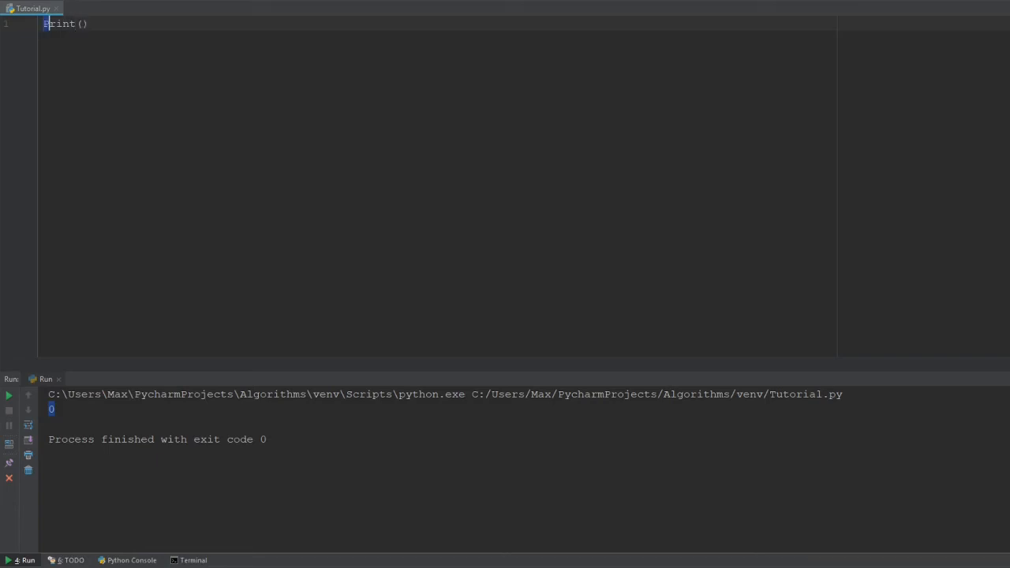
pyautogui.write('""')
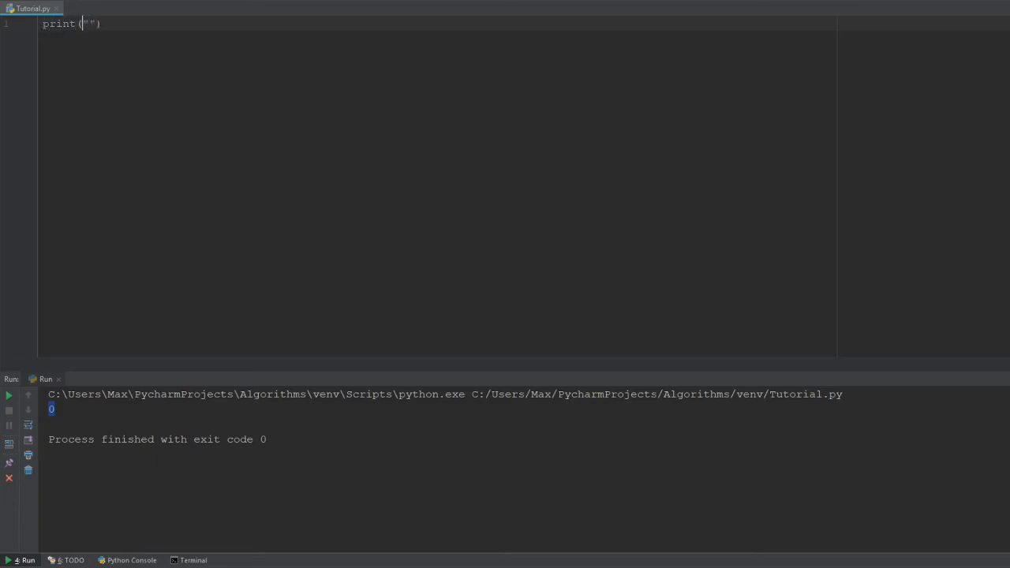
pyautogui.write('First numbe')
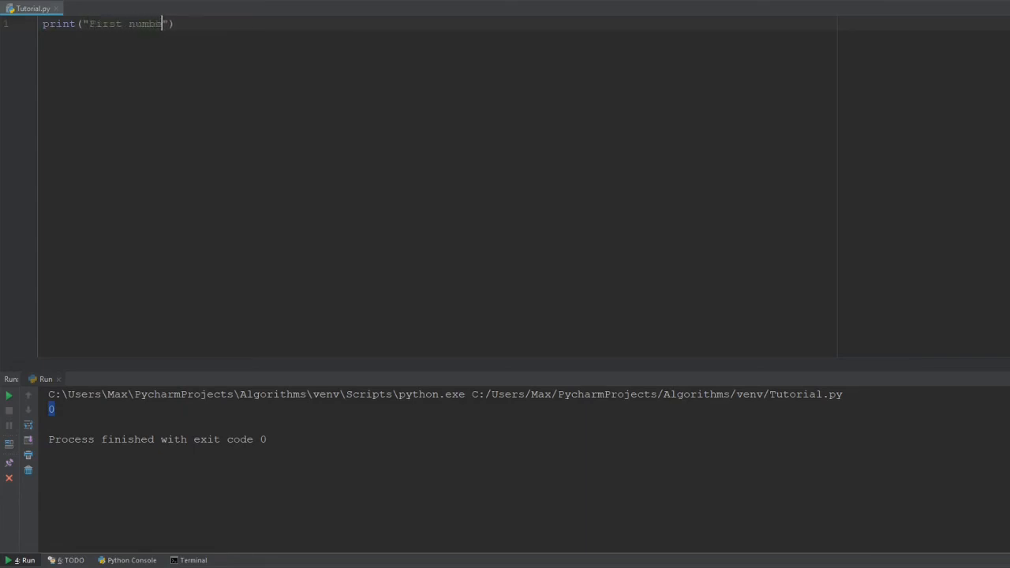
pyautogui.write(':')
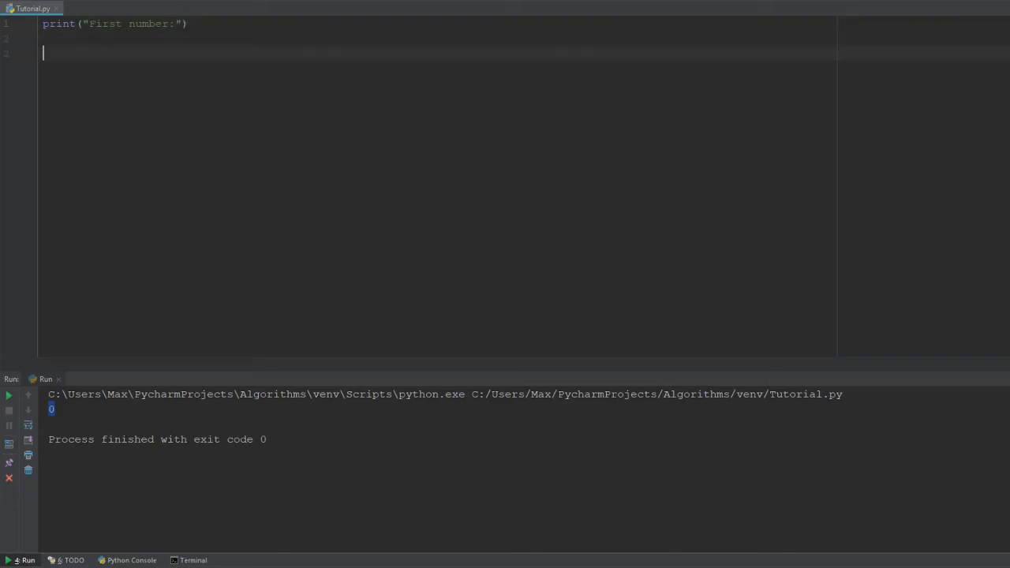
pyautogui.write('nu')
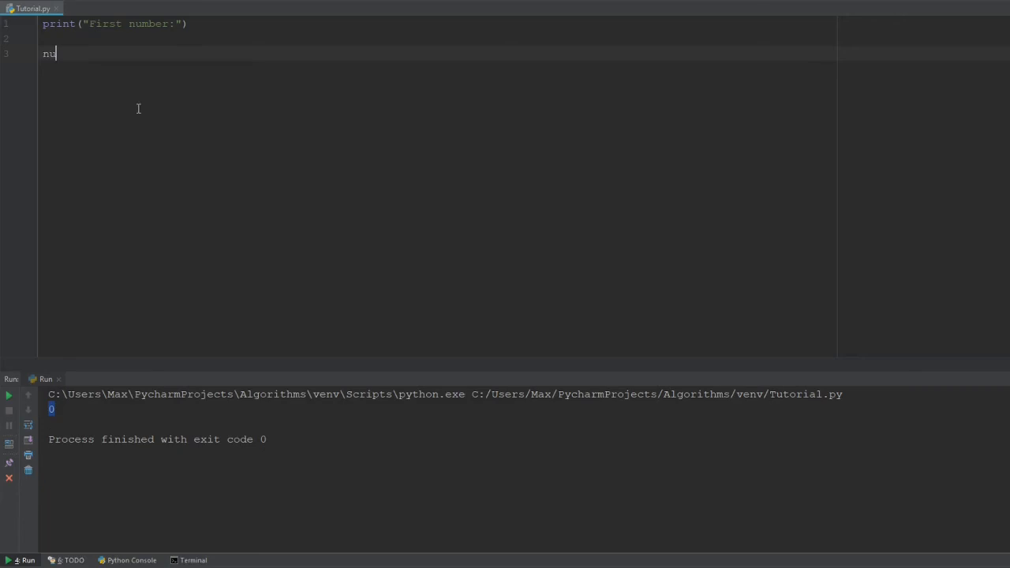
pyautogui.write('m')
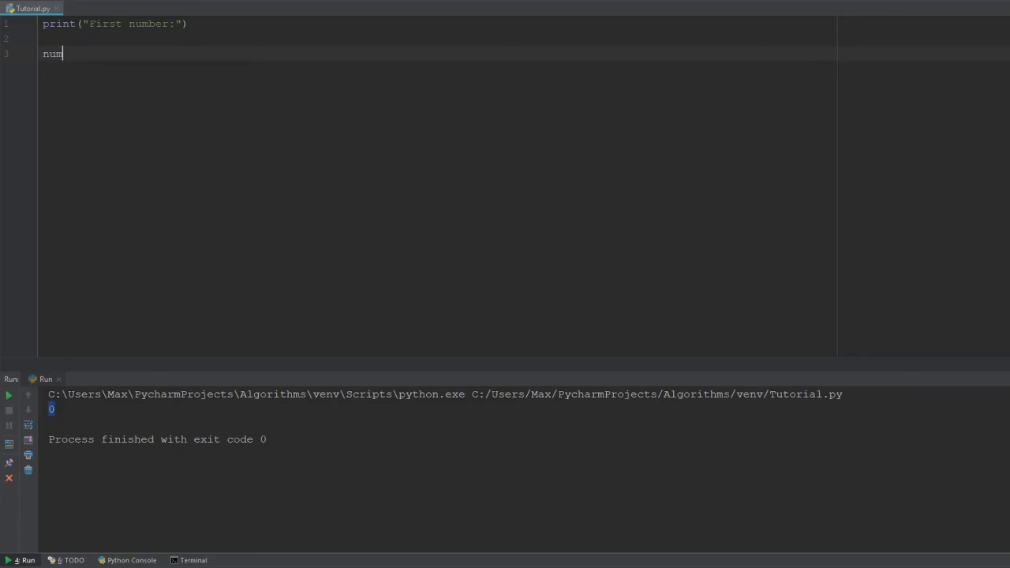
pyautogui.write('1 =')
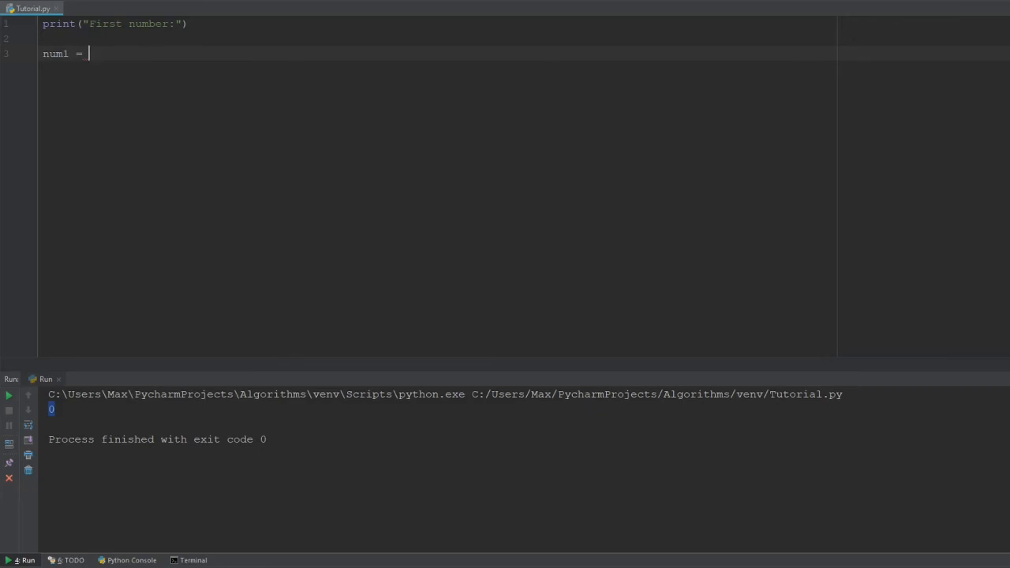
pyautogui.write('input()')
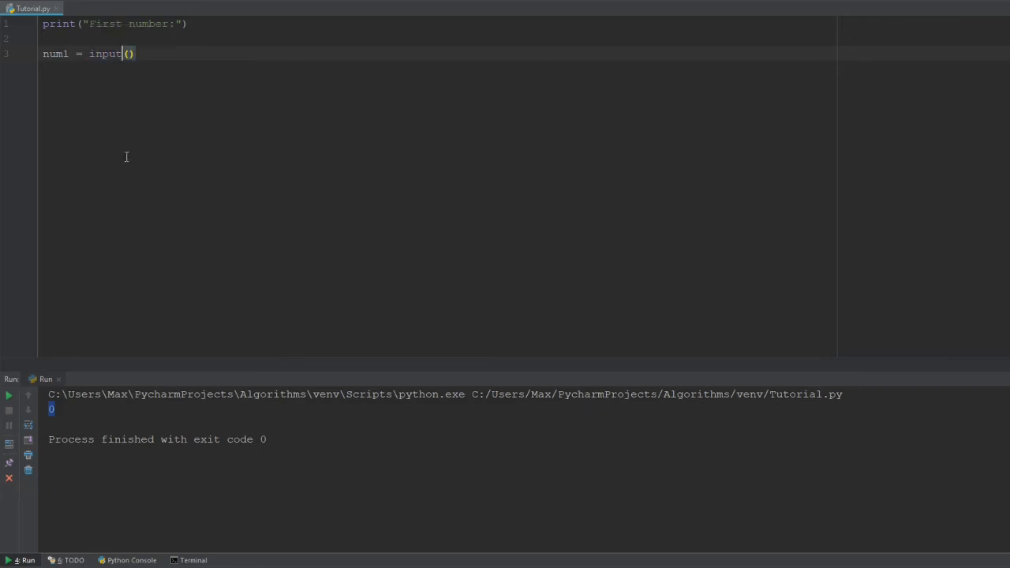
pyautogui.doubleClick(105, 53)
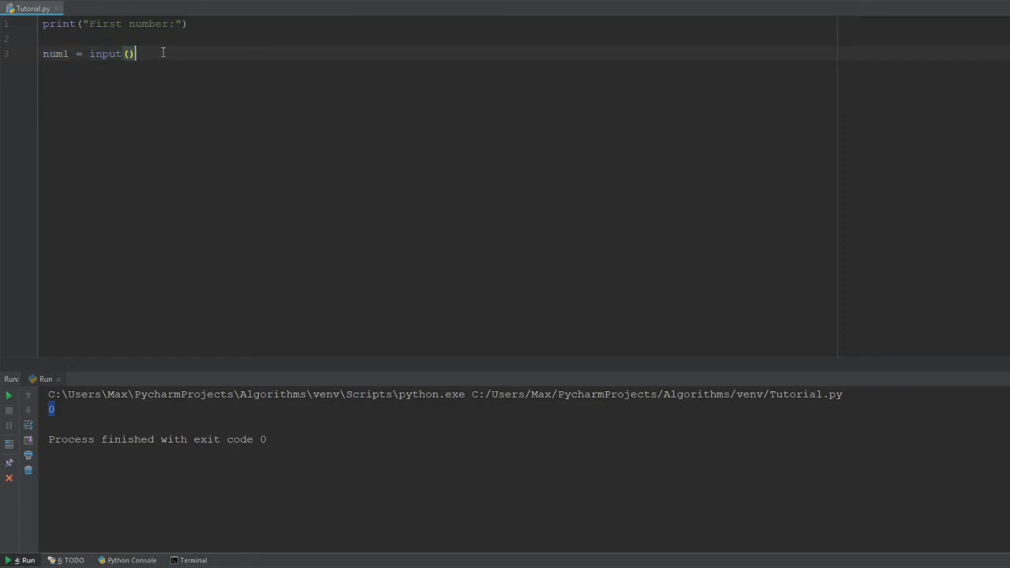
# Add print("Second number") and num2 = input() below num1.
pyautogui.press('enter')
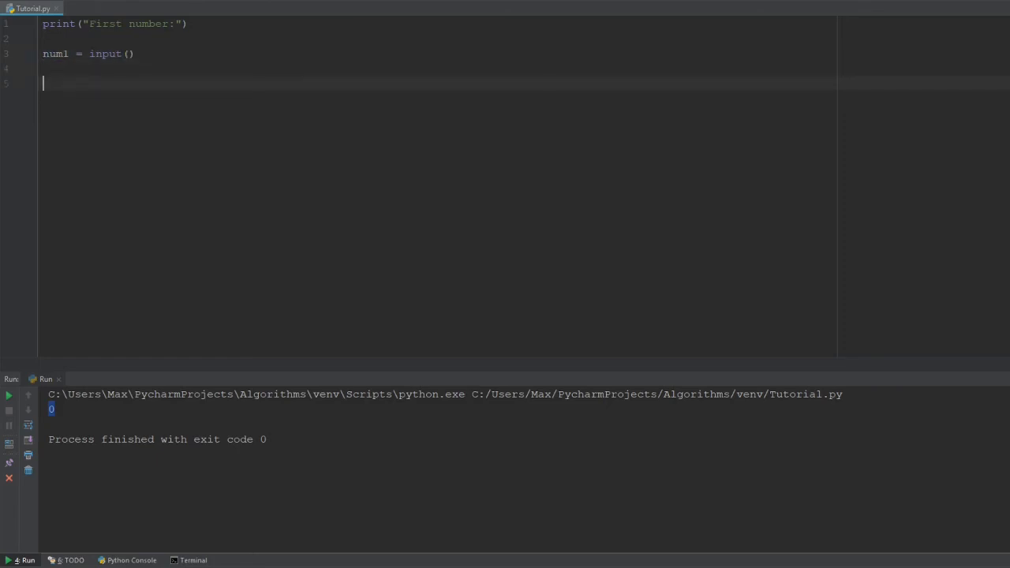
pyautogui.write('p')
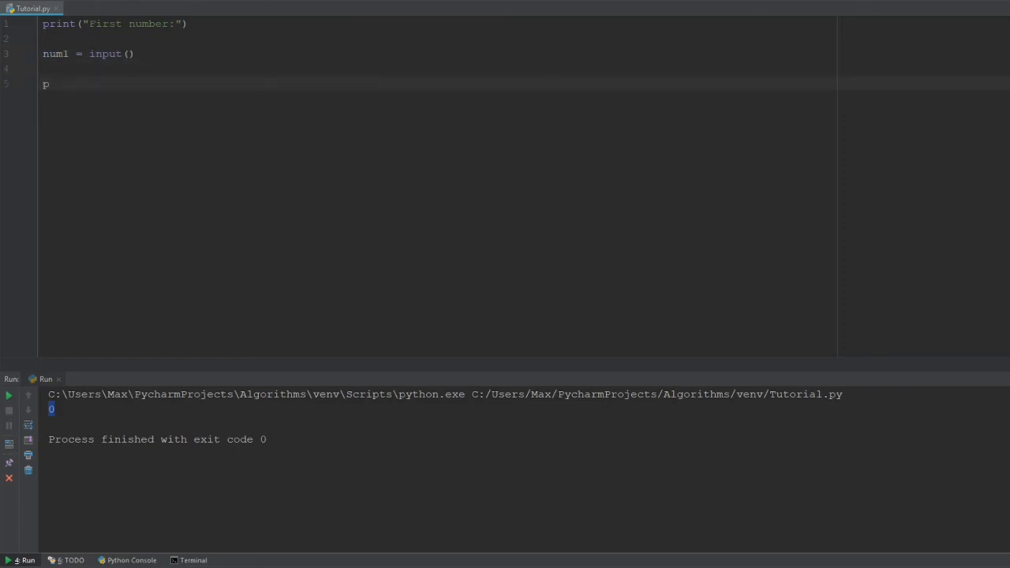
pyautogui.write('rint("')
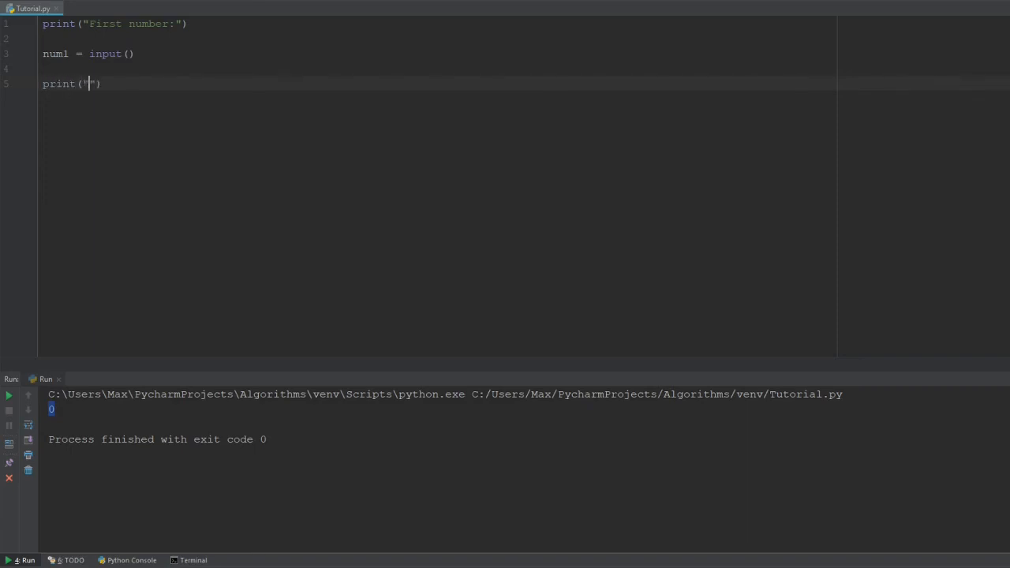
pyautogui.write('Second')
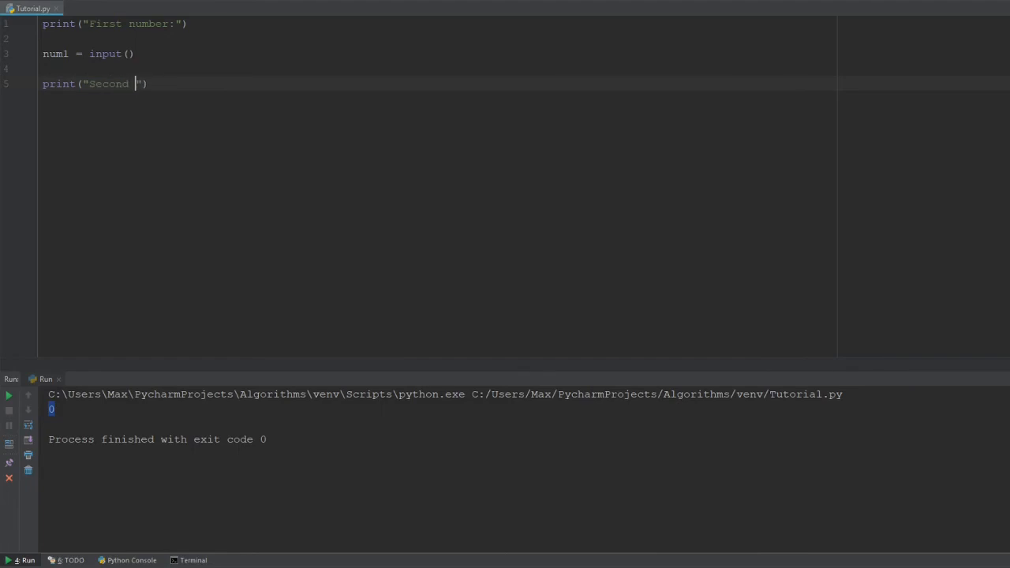
pyautogui.write('N')
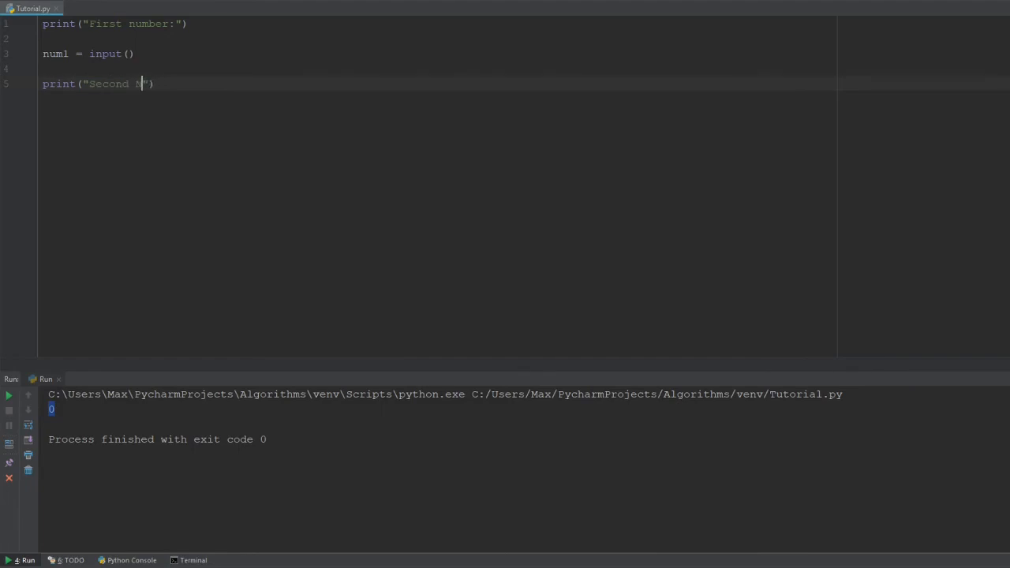
pyautogui.write('umber')
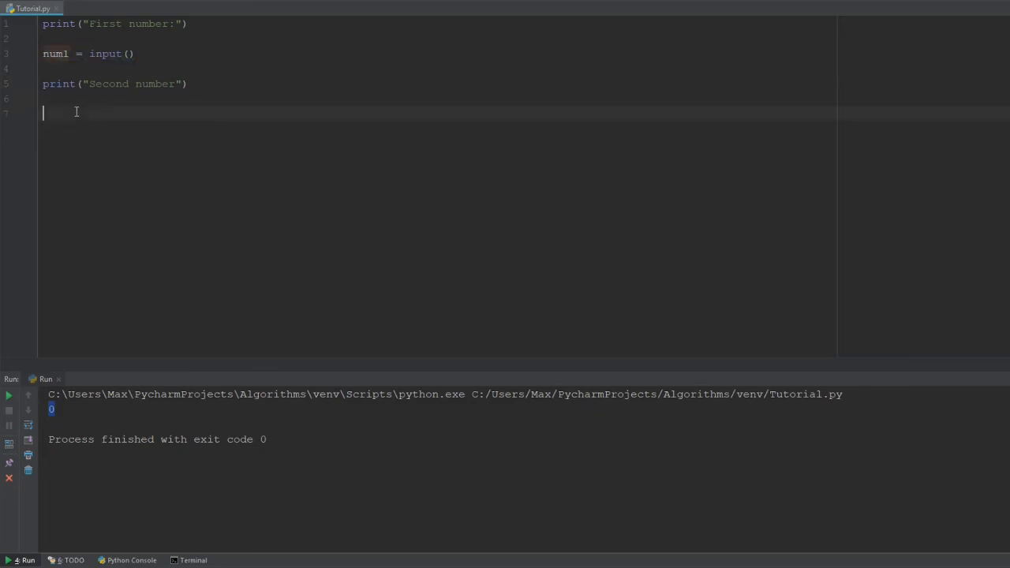
pyautogui.write('num2 = input()')
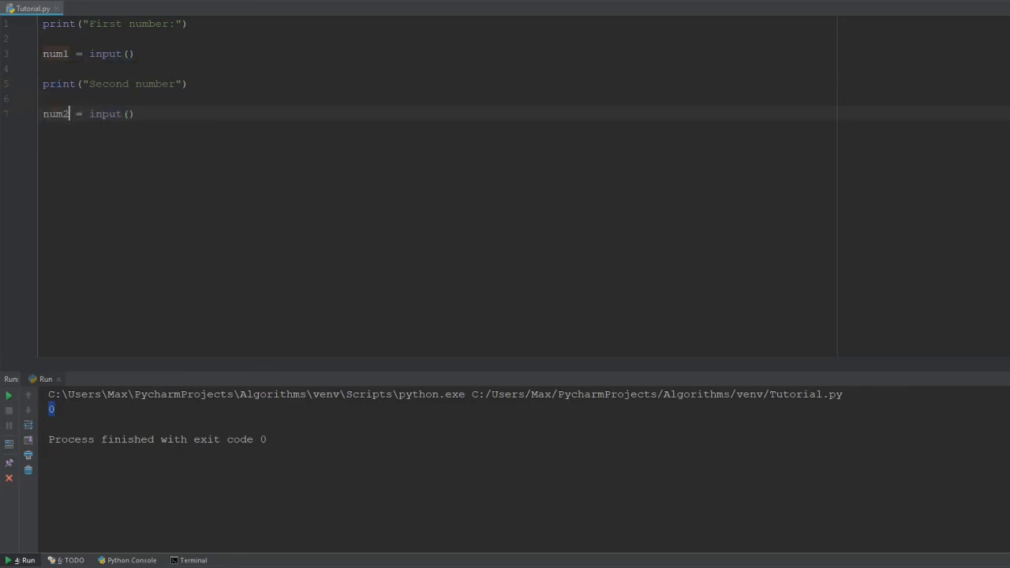
# Add a print("Result:") line below the second input.
pyautogui.moveTo(89, 114); pyautogui.dragTo(134, 114)
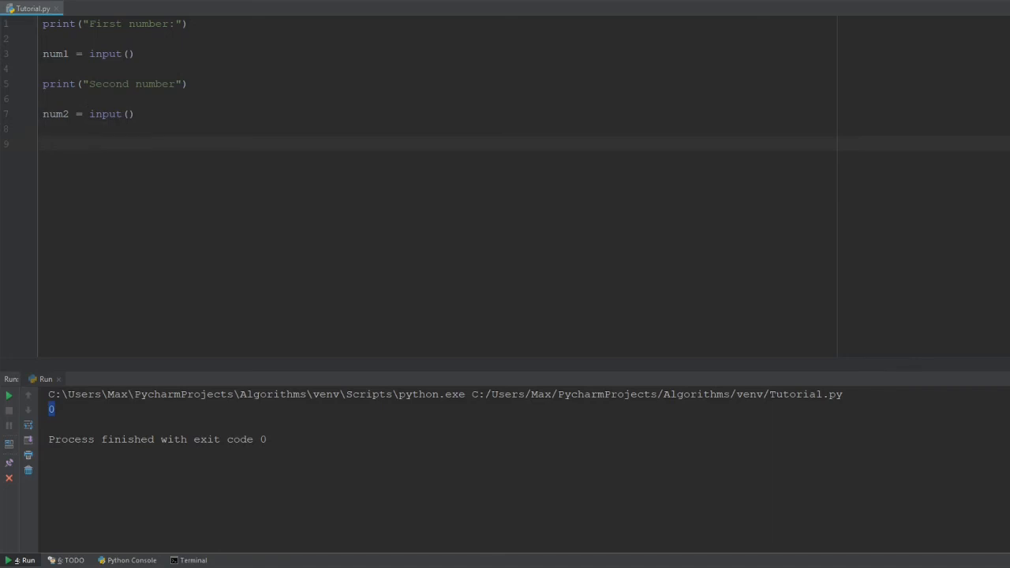
pyautogui.write('print()')
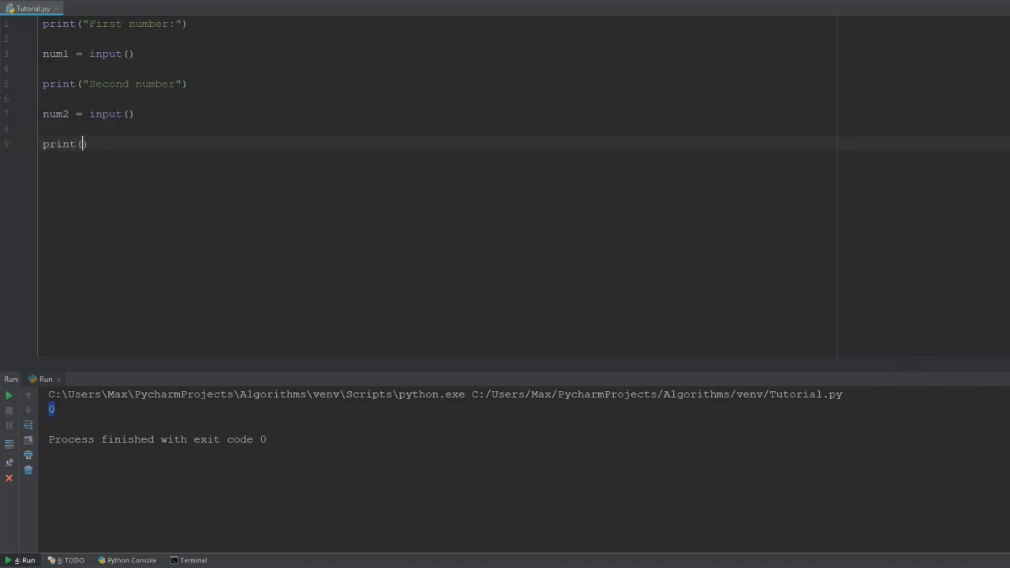
pyautogui.write('Result')
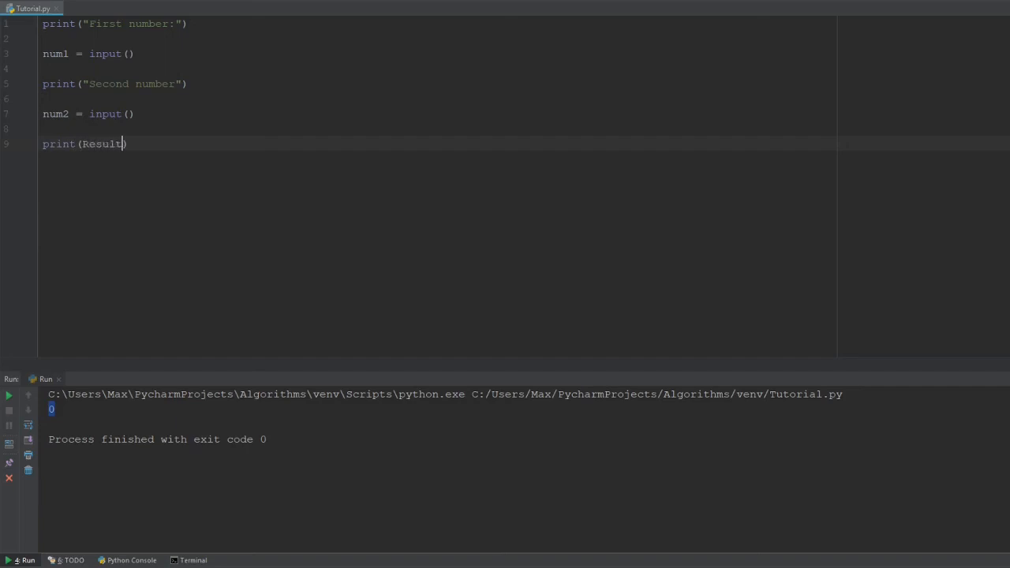
pyautogui.write(':')
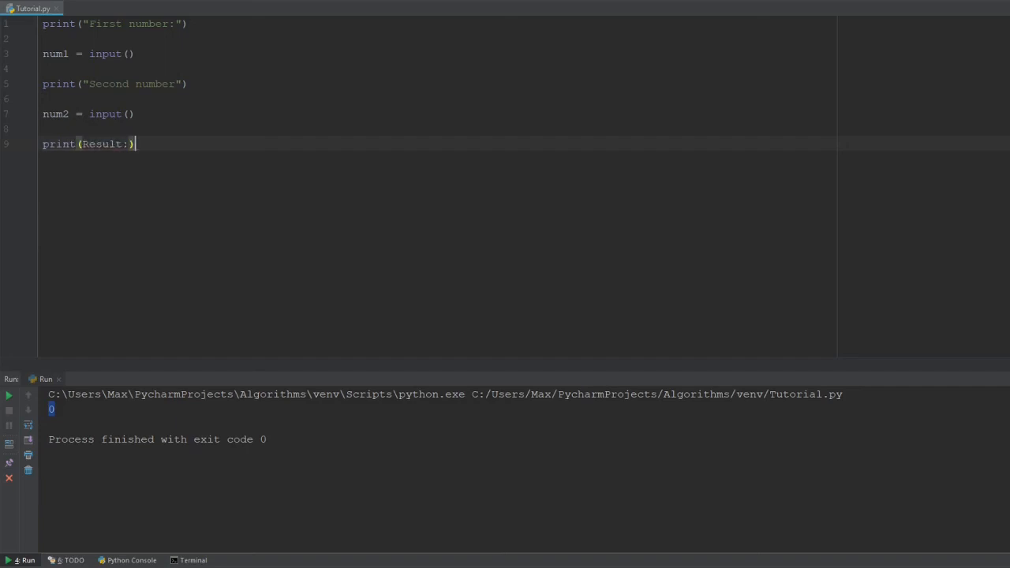
pyautogui.write('""')
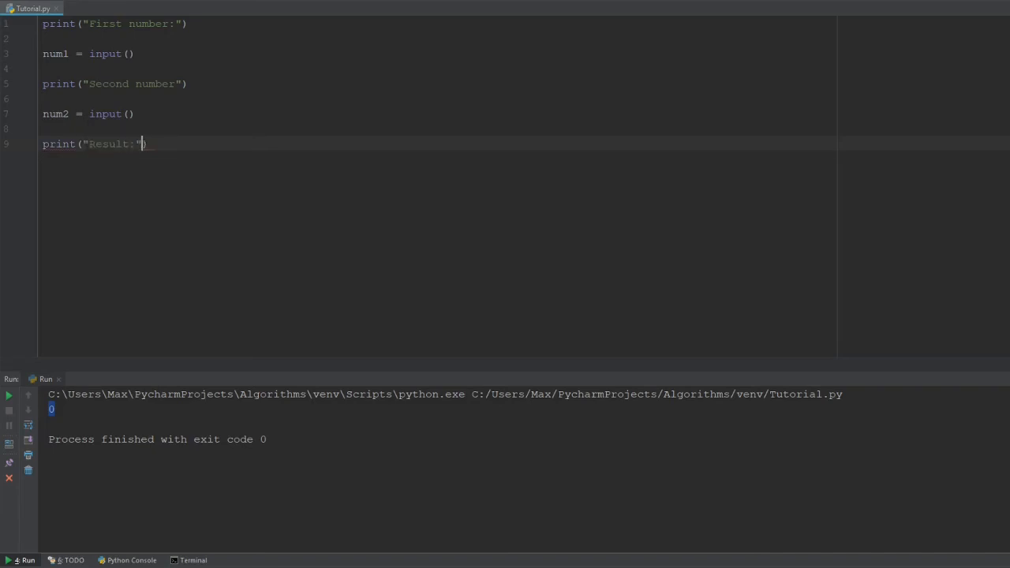
# Insert sum = num1 + num2 above the Result print.
pyautogui.press('enter')
pyautogui.write('print()')
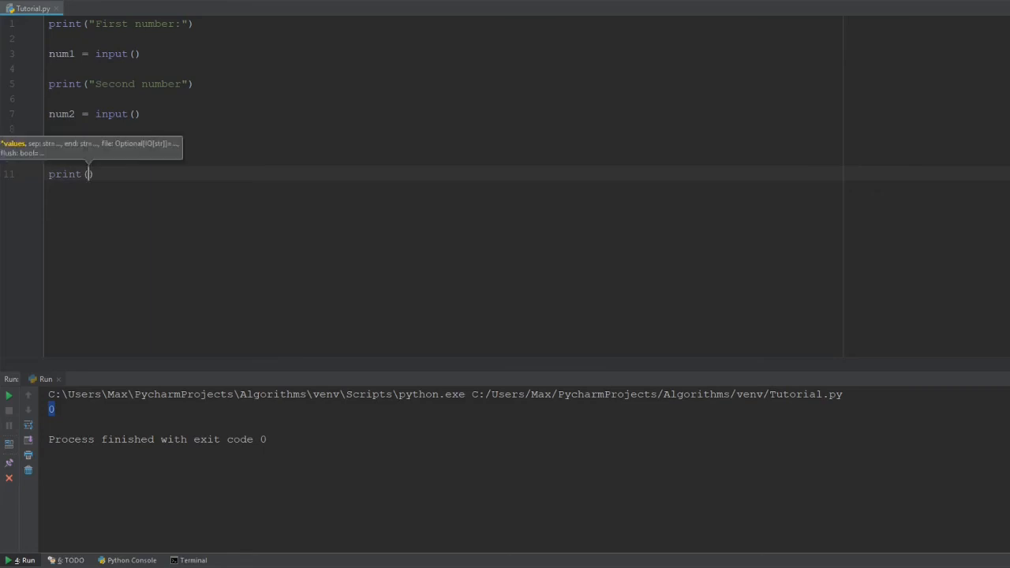
pyautogui.moveTo(260, 129)
pyautogui.write('"Result:')
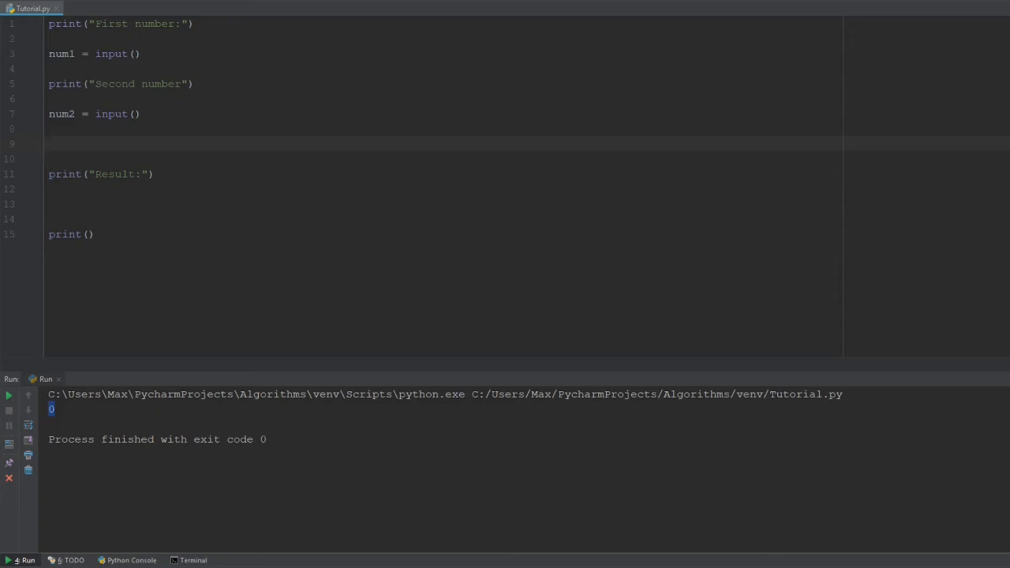
pyautogui.write('sum')
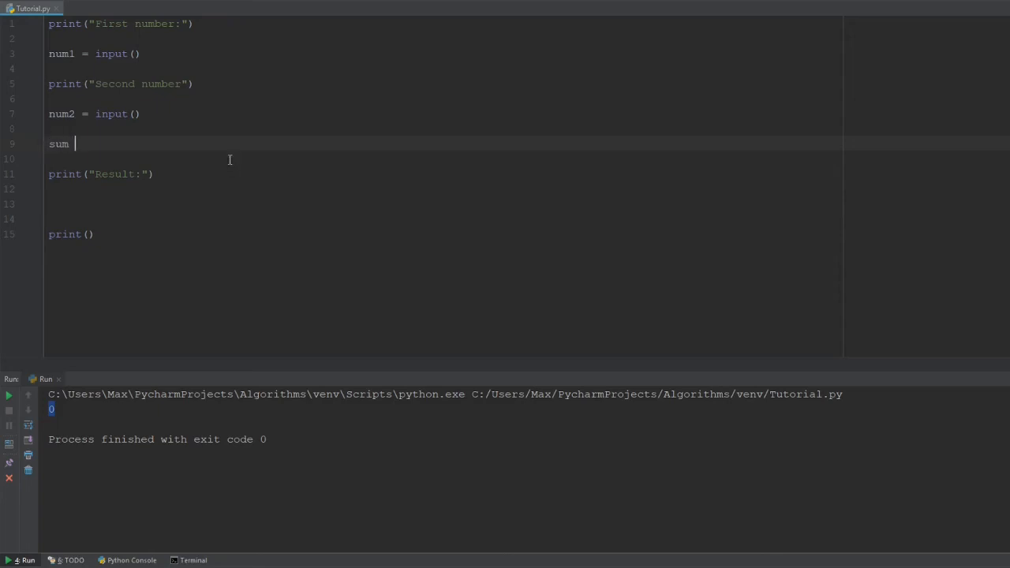
pyautogui.write('=')
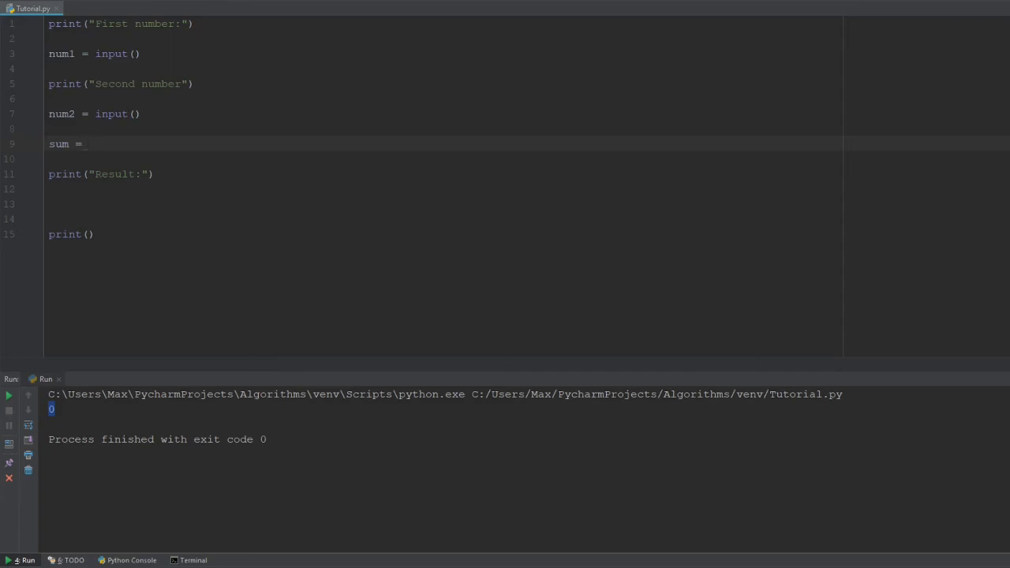
pyautogui.write('nu')
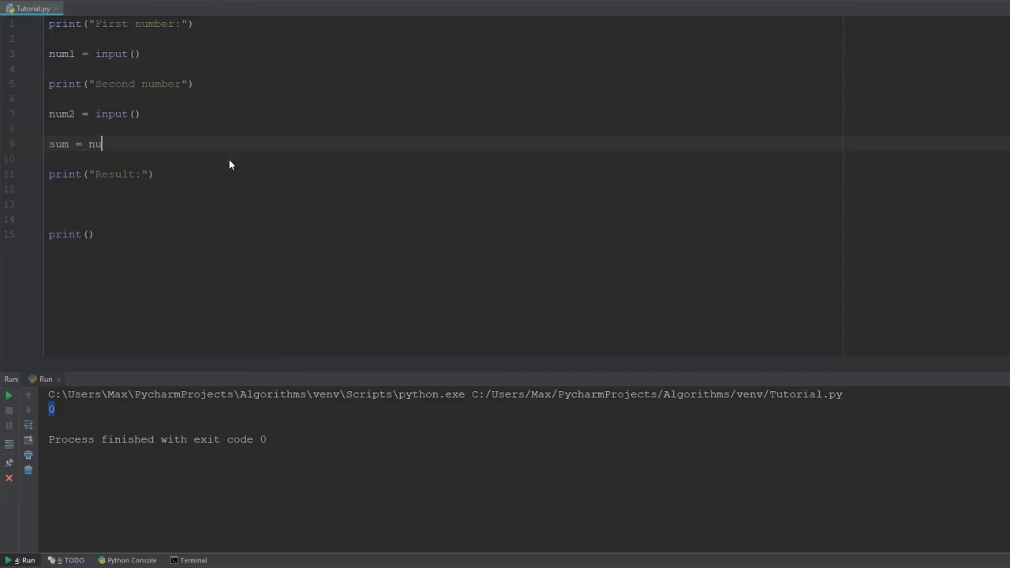
pyautogui.write('m1 +')
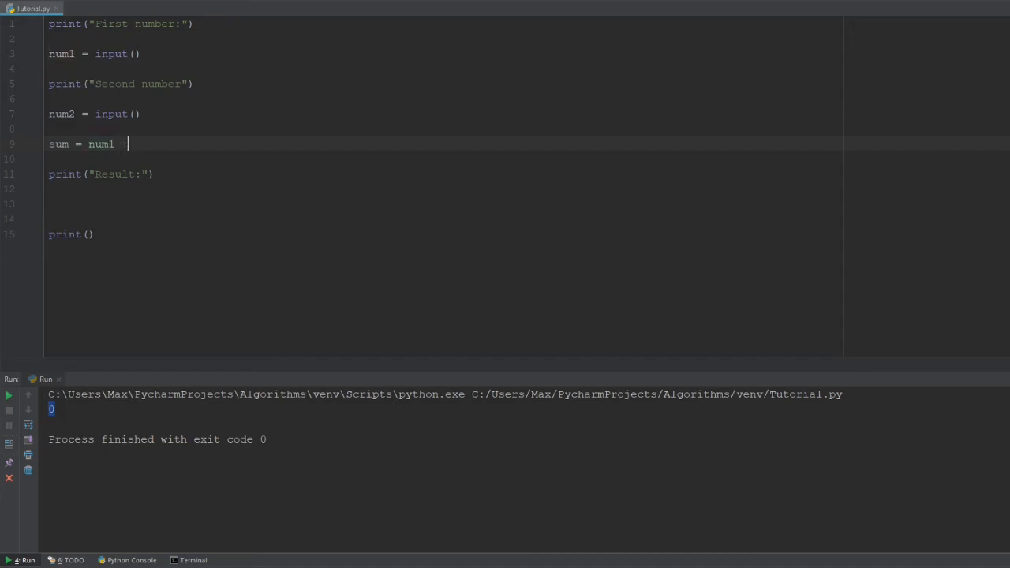
pyautogui.write('num2')
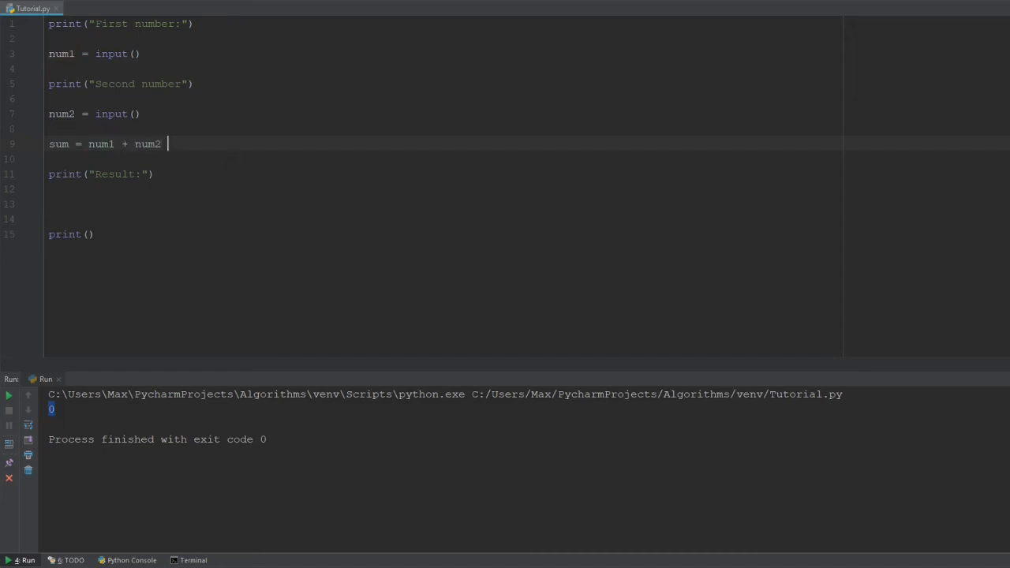
# Add print(sum) on line 13.
pyautogui.click(49, 204)
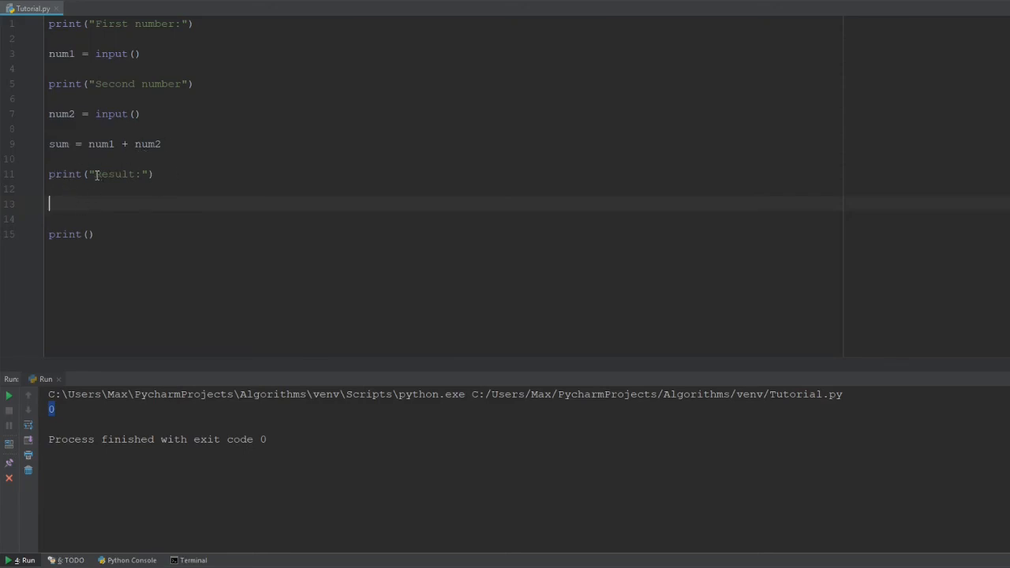
pyautogui.doubleClick(117, 173)
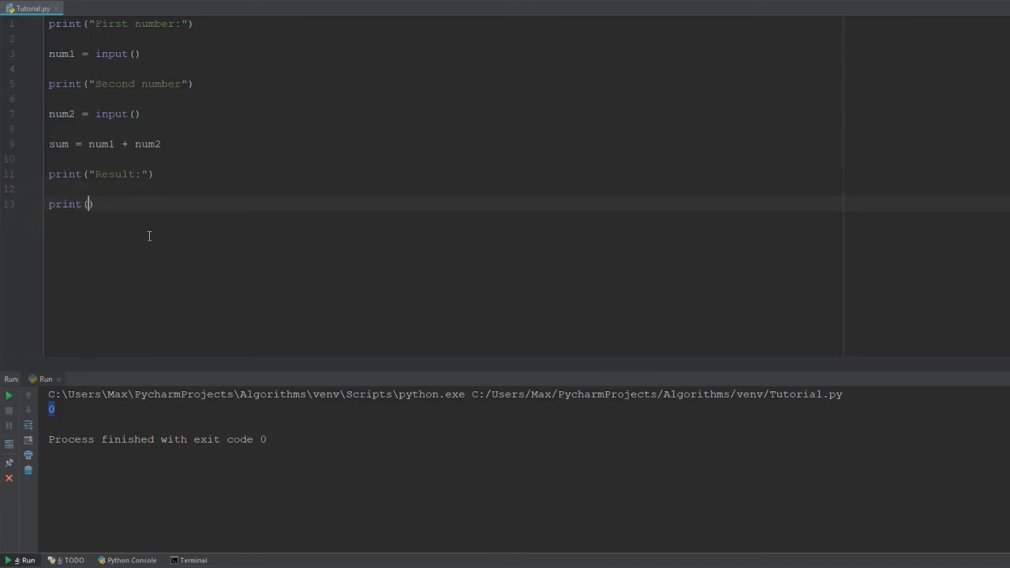
pyautogui.write('sum')
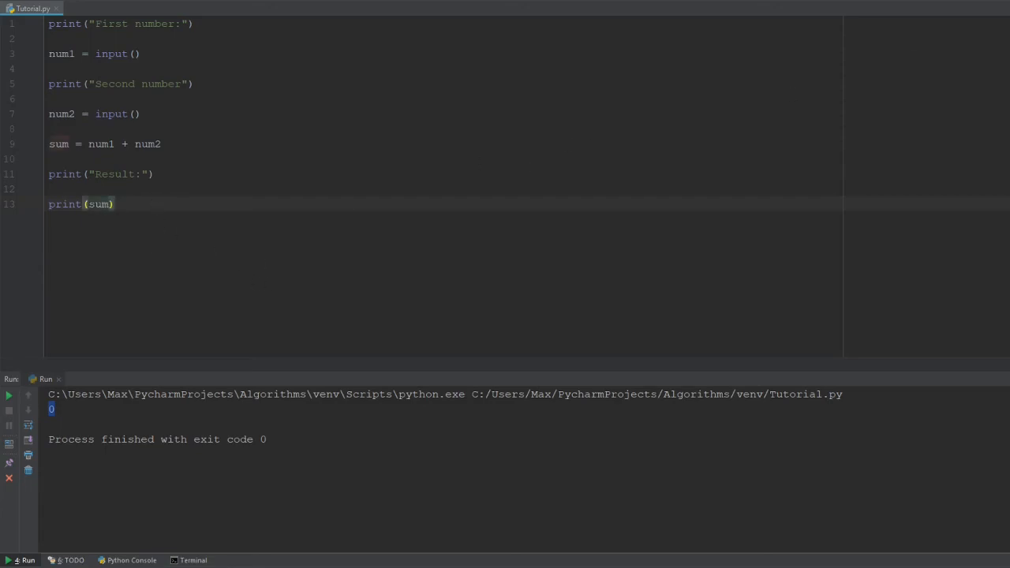
# Start the calculator script from the Run gutter button.
pyautogui.click(9, 395)
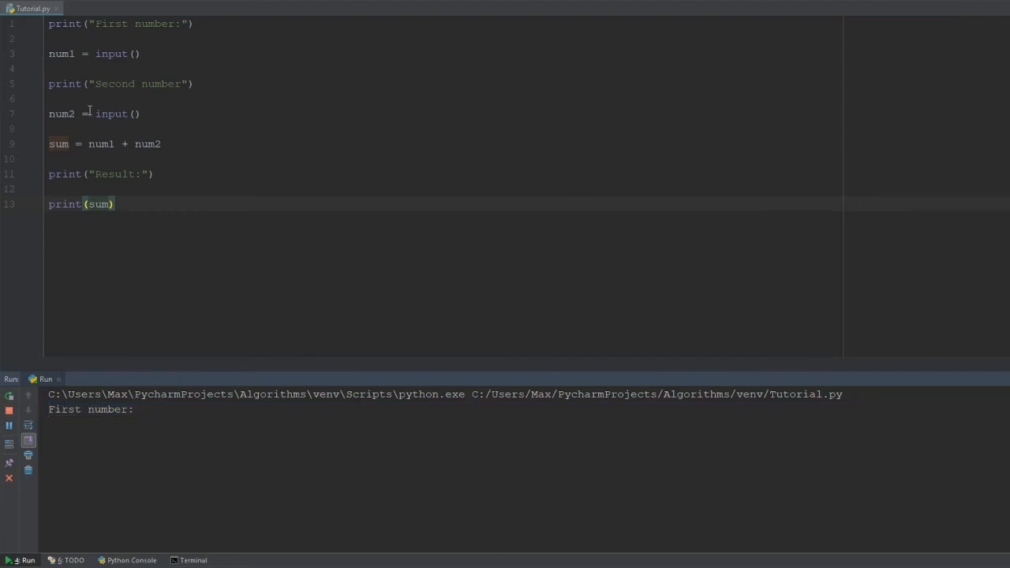
pyautogui.moveTo(126, 404)
pyautogui.write('3')
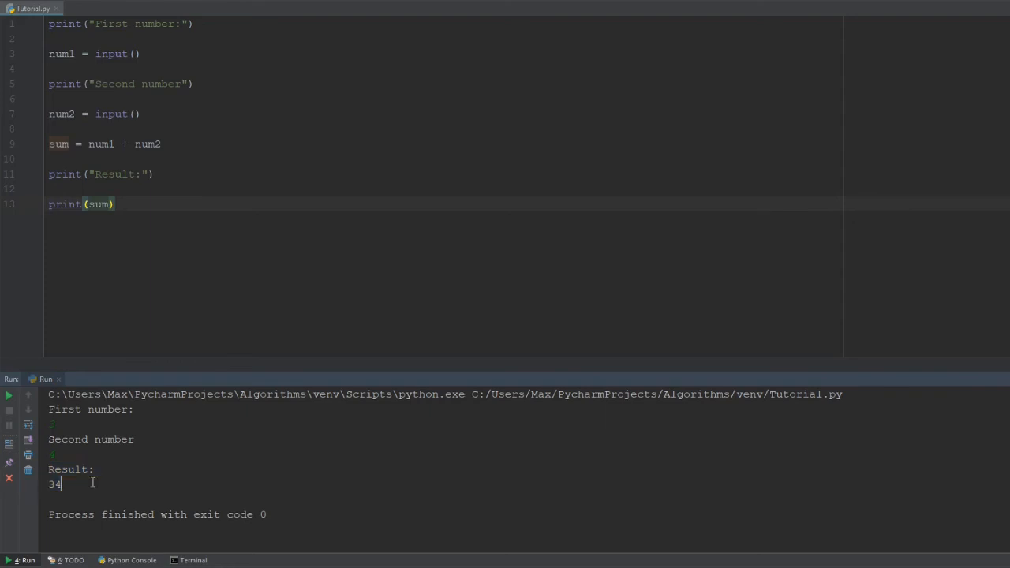
pyautogui.moveTo(67, 409)
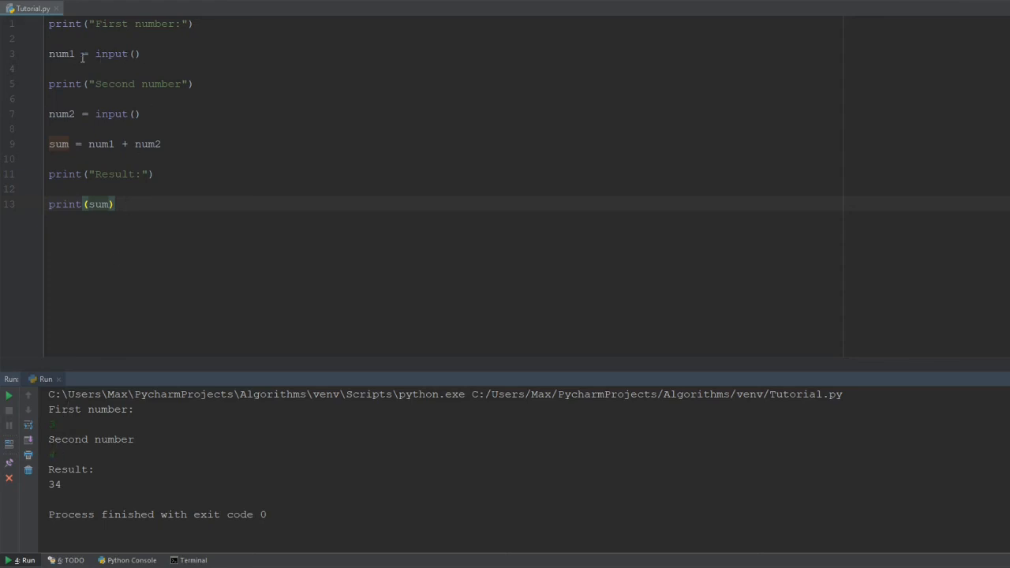
# Wrap the sum operands in int() so line 9 reads int(num1) + int(num2).
pyautogui.moveTo(89, 144); pyautogui.dragTo(161, 144)
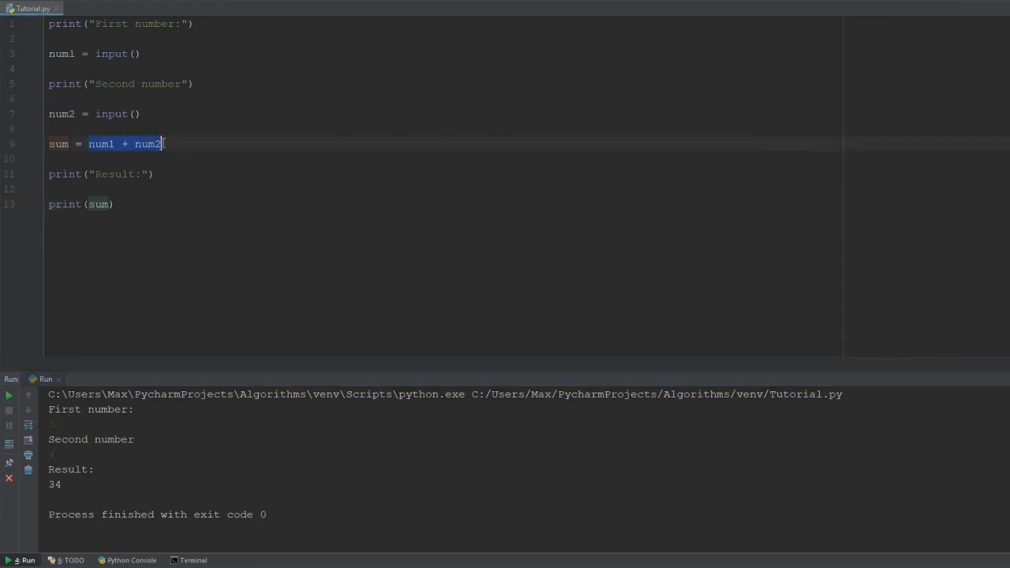
pyautogui.click(115, 203)
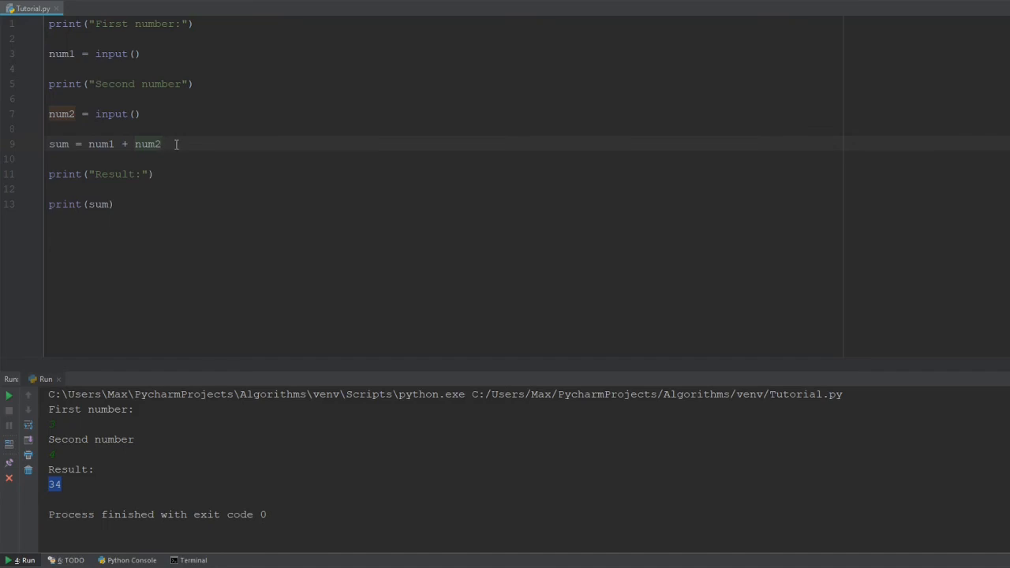
pyautogui.click(135, 144)
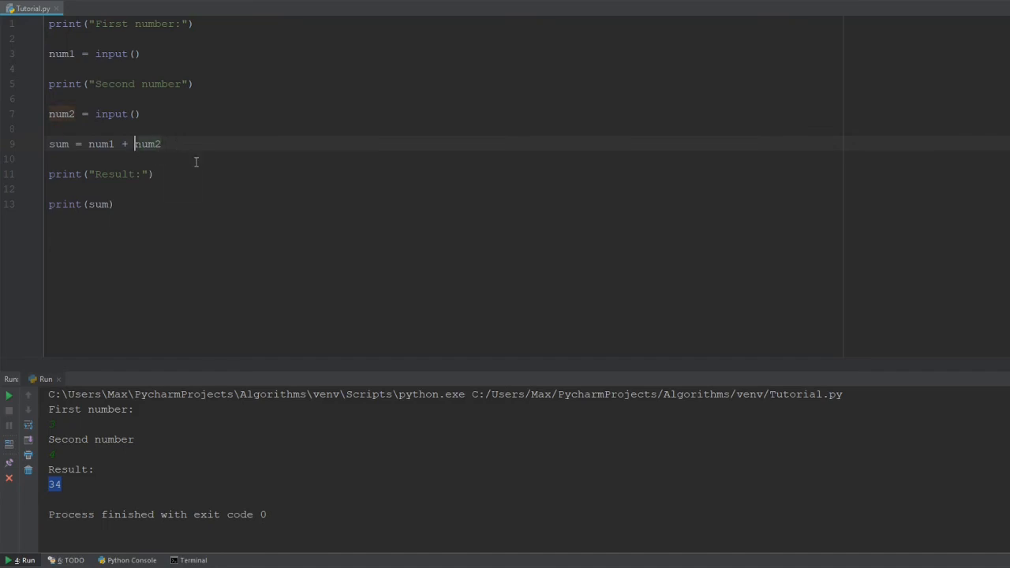
pyautogui.write('int (')
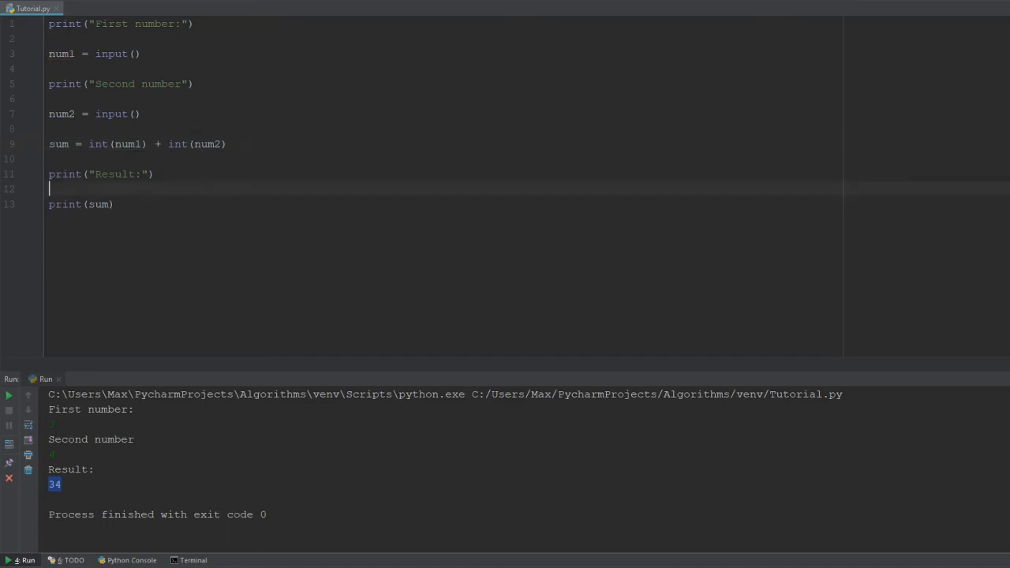
# Rerun the calculator with inputs 4 and 5 and confirm it prints Result: 9.
pyautogui.click(9, 395)
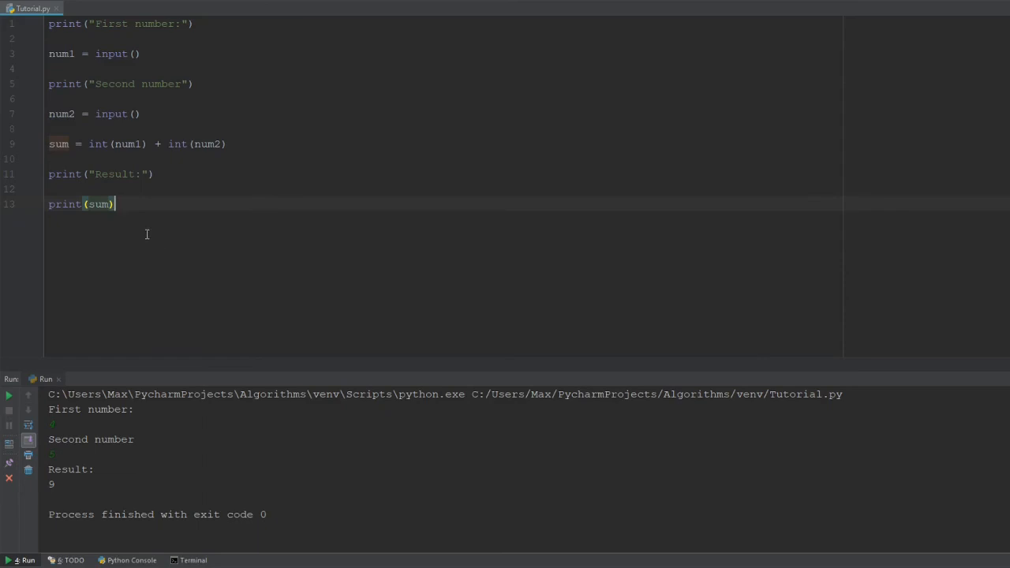
pyautogui.moveTo(150, 228)
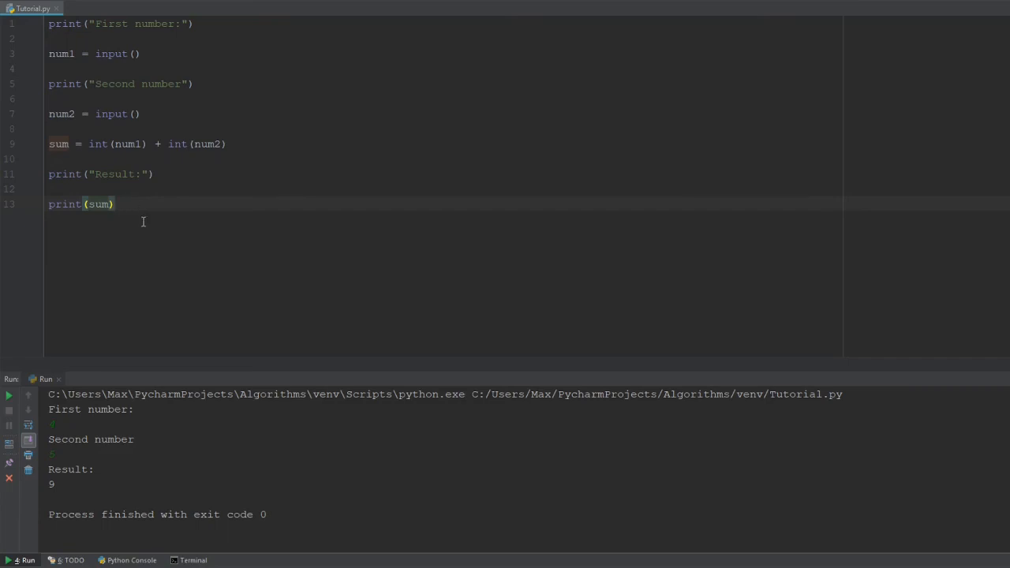
pyautogui.click(115, 203)
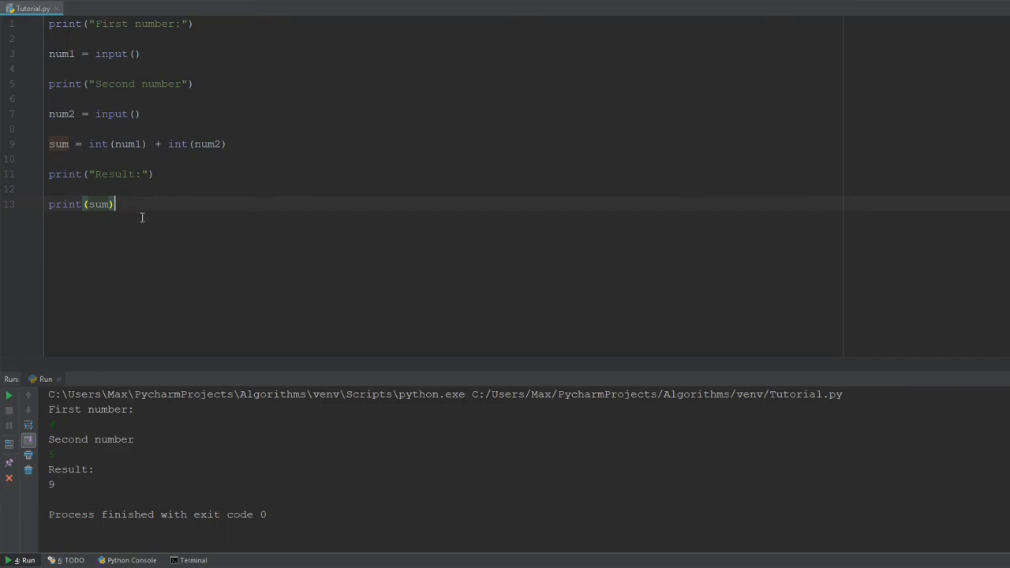